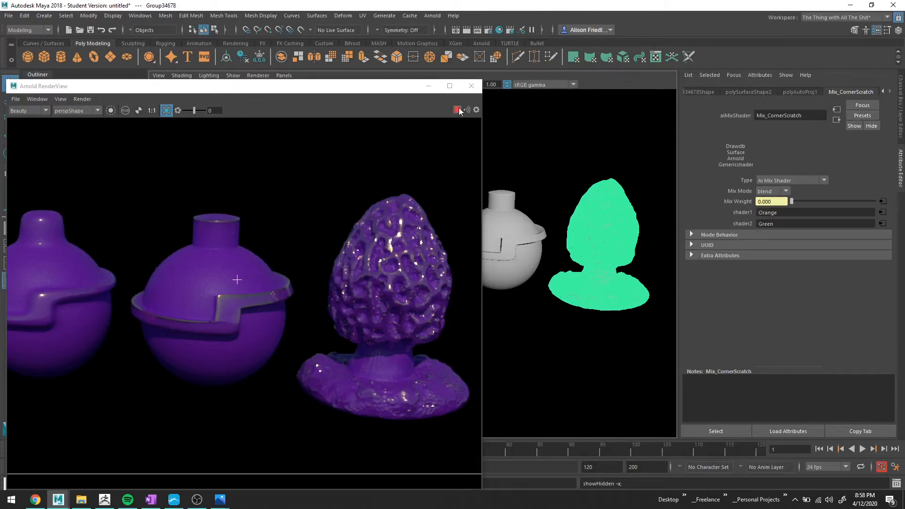
Stop the ongoing render in Arnold RenderView.
{"action": "left_click", "coordinate": [458, 110]}
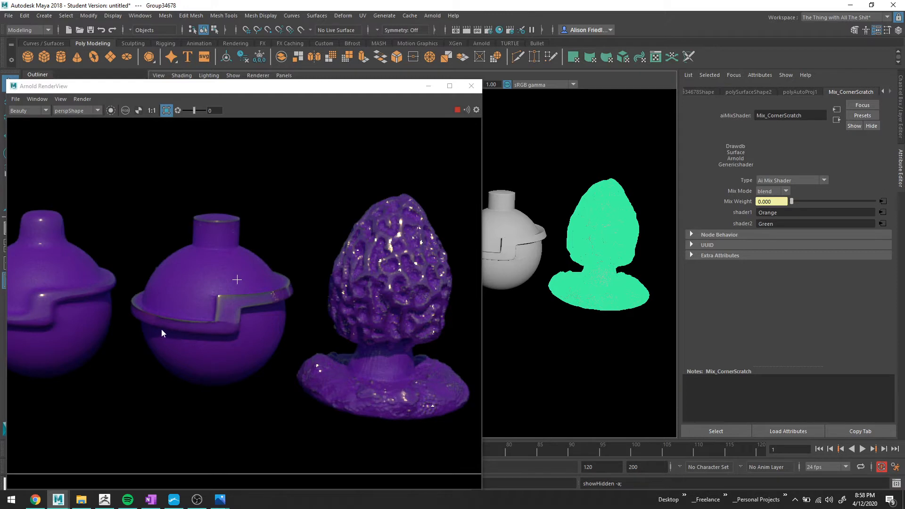
{"action": "mouse_move", "coordinate": [127, 362]}
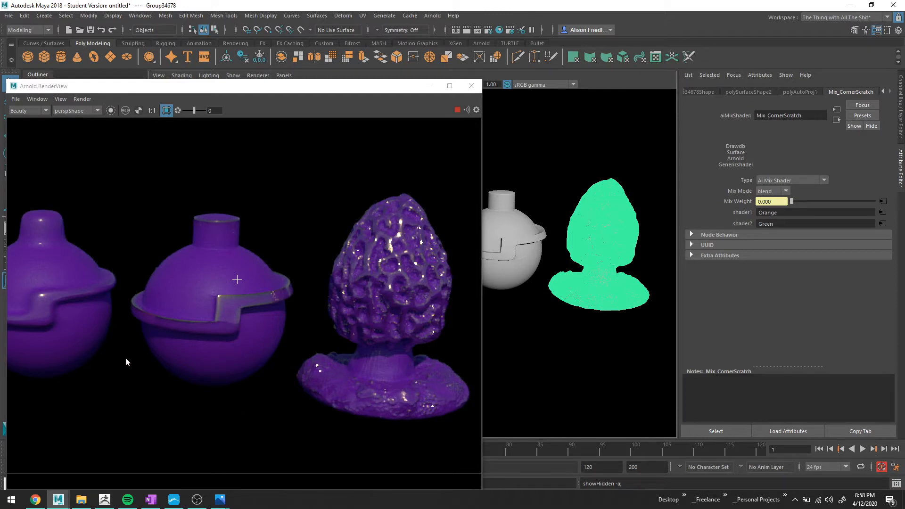
{"action": "mouse_move", "coordinate": [458, 110]}
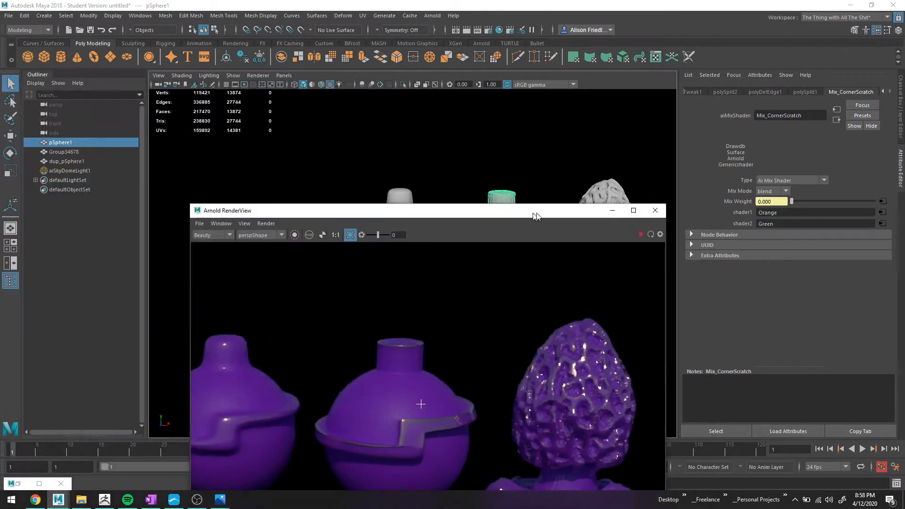
Move the render preview aside and give dup_pSphere1 an aiStandardSurface FILTH with brown base colour.
{"action": "left_click_drag", "start_coordinate": [404, 210], "coordinate": [692, 156]}
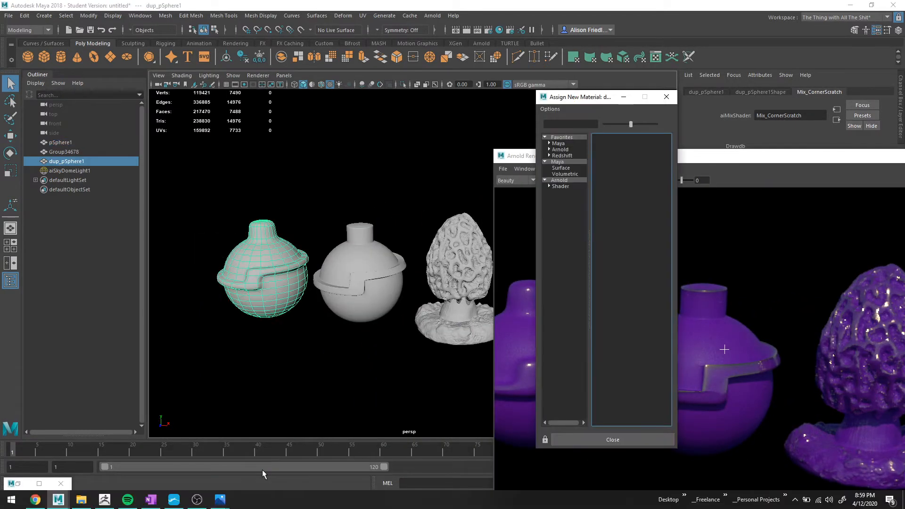
{"action": "left_click", "coordinate": [558, 179]}
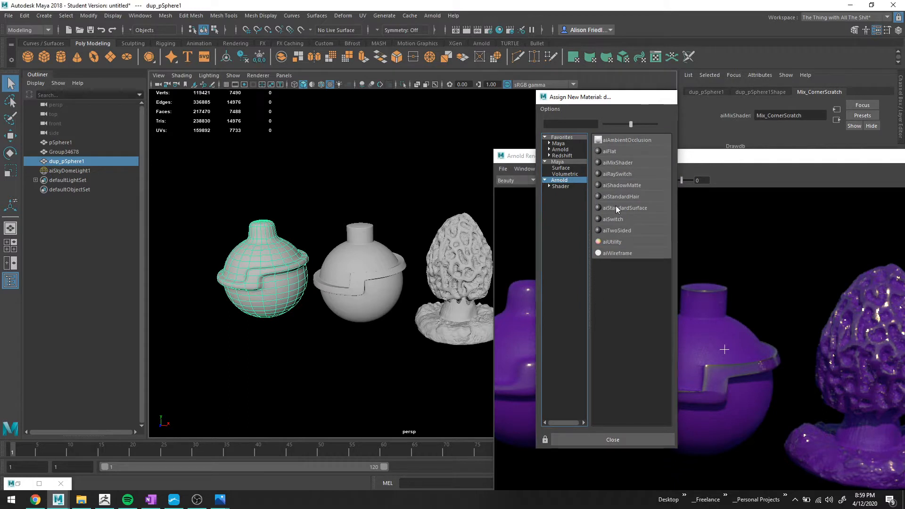
{"action": "left_click", "coordinate": [626, 208]}
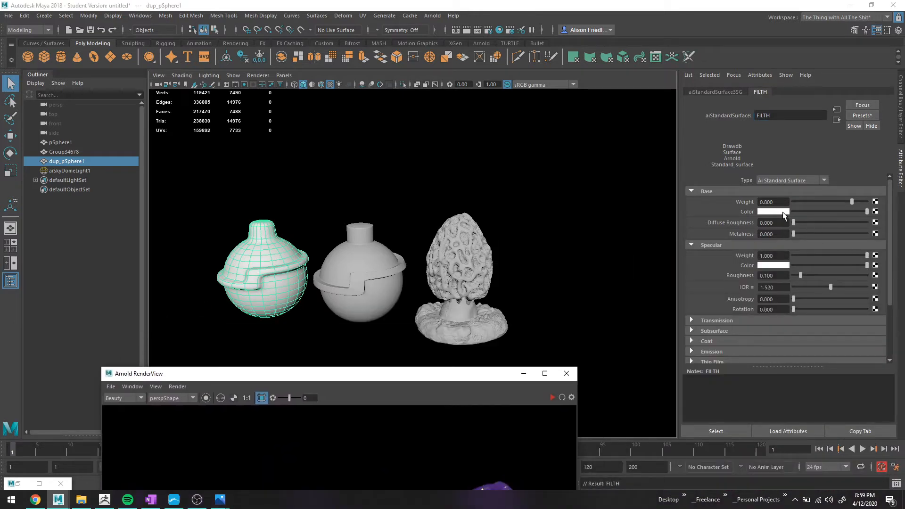
{"action": "left_click", "coordinate": [772, 211]}
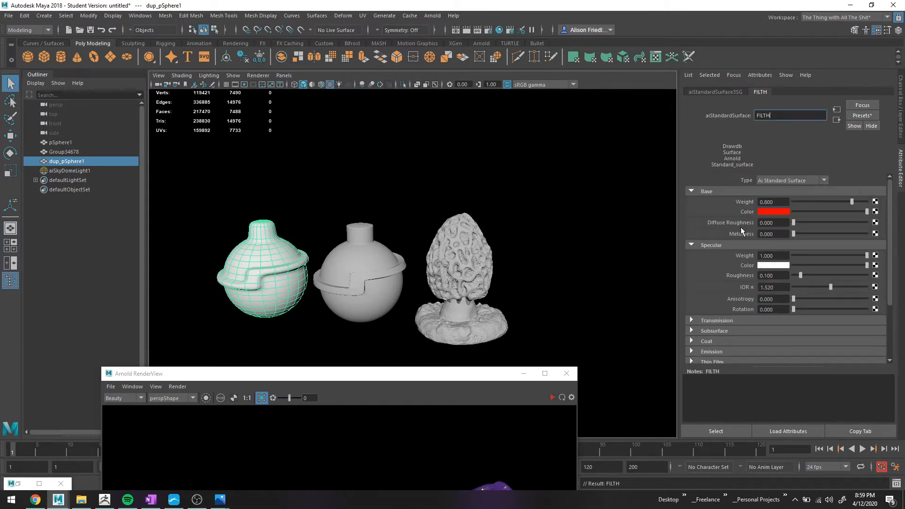
{"action": "left_click", "coordinate": [779, 211]}
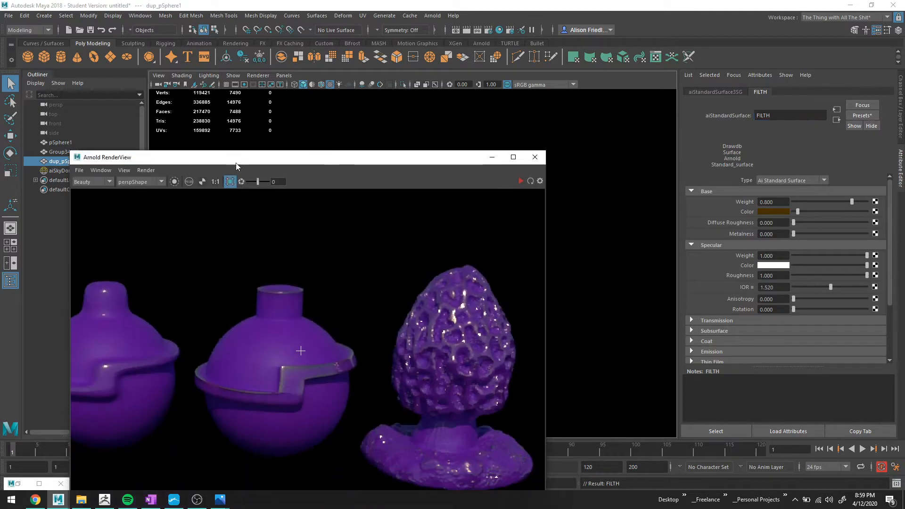
{"action": "left_click", "coordinate": [519, 180]}
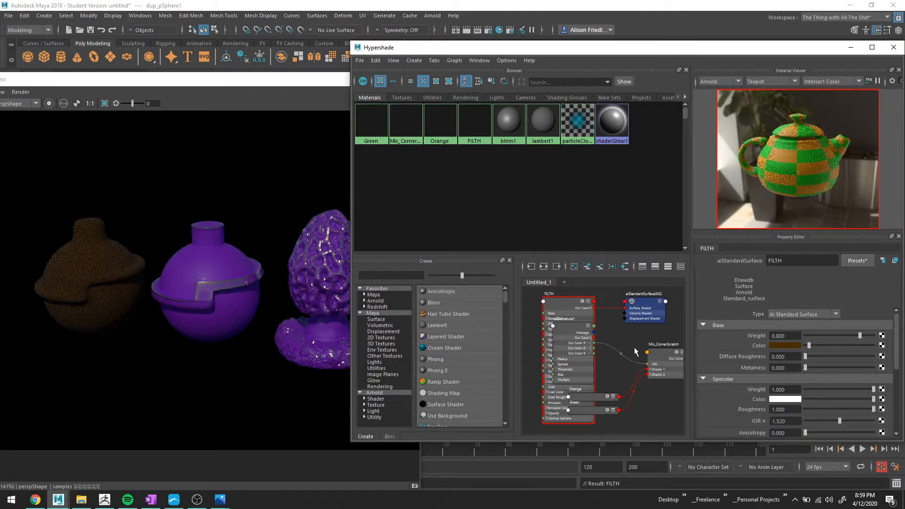
{"action": "mouse_move", "coordinate": [162, 293]}
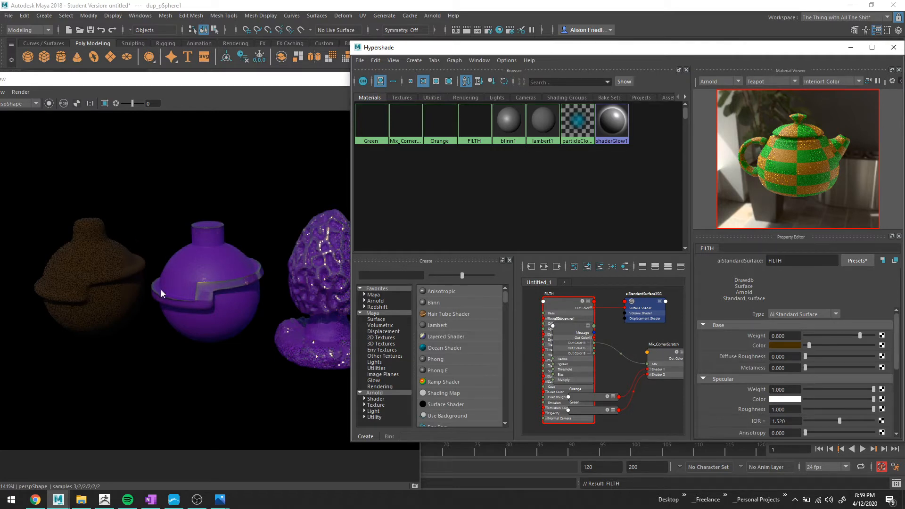
{"action": "mouse_move", "coordinate": [164, 290]}
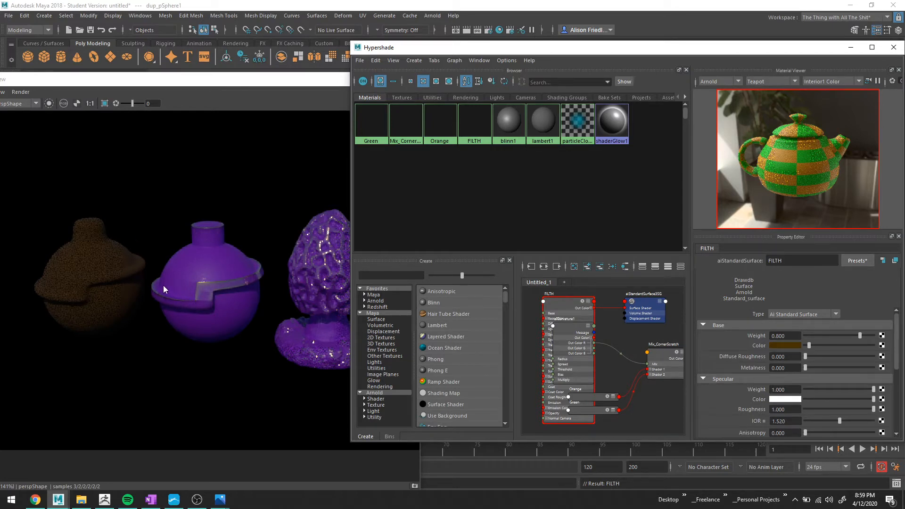
{"action": "mouse_move", "coordinate": [146, 274]}
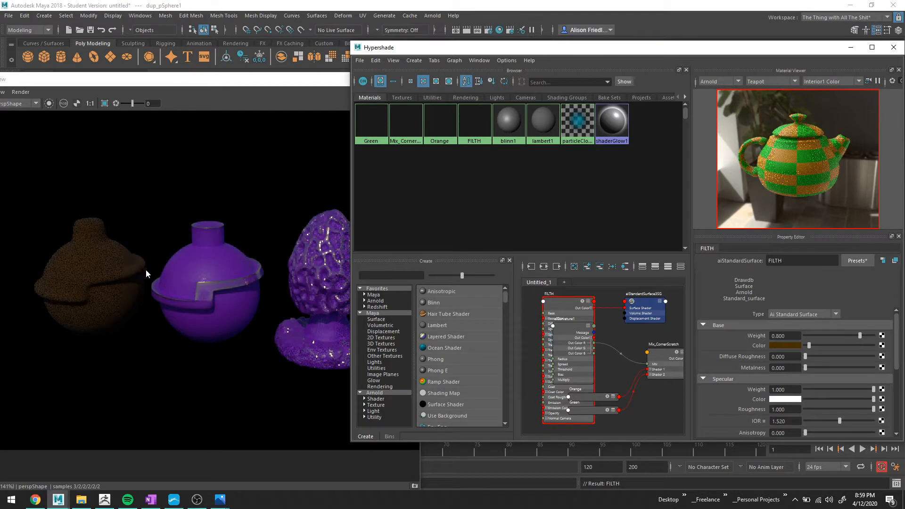
{"action": "mouse_move", "coordinate": [194, 282]}
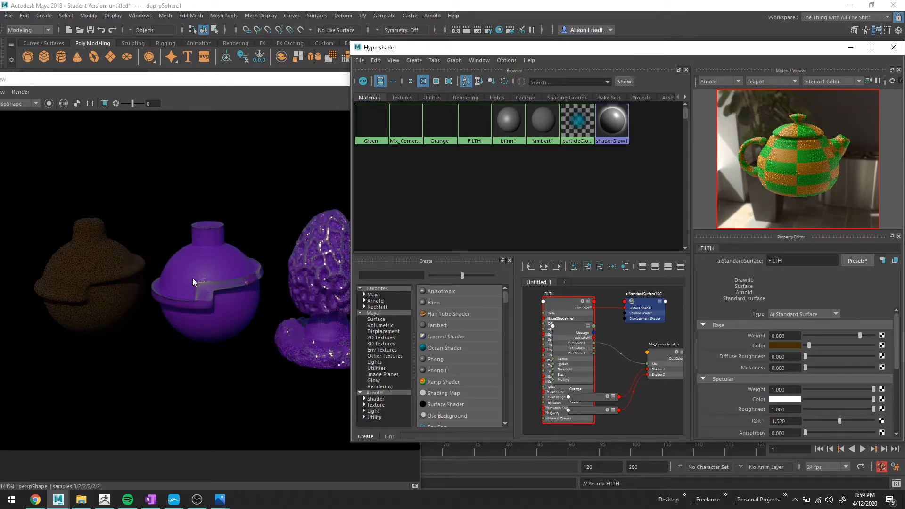
{"action": "mouse_move", "coordinate": [531, 306]}
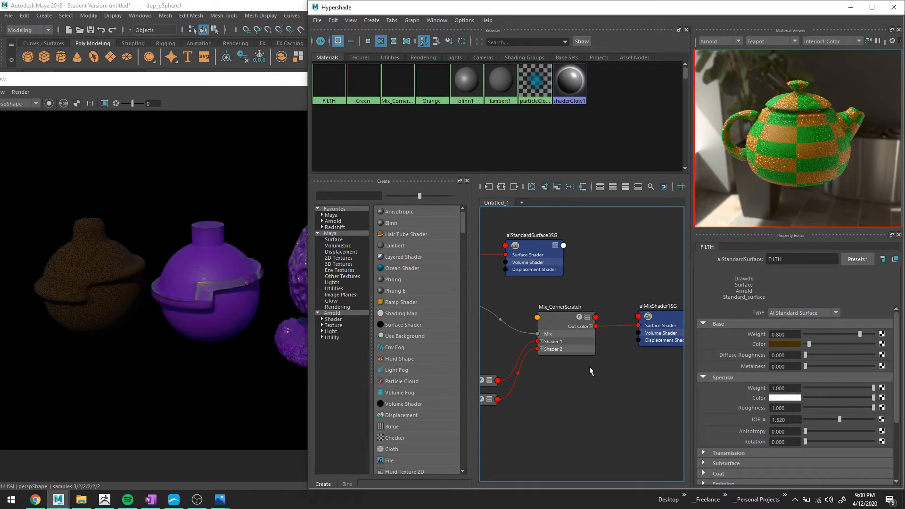
{"action": "mouse_move", "coordinate": [588, 352]}
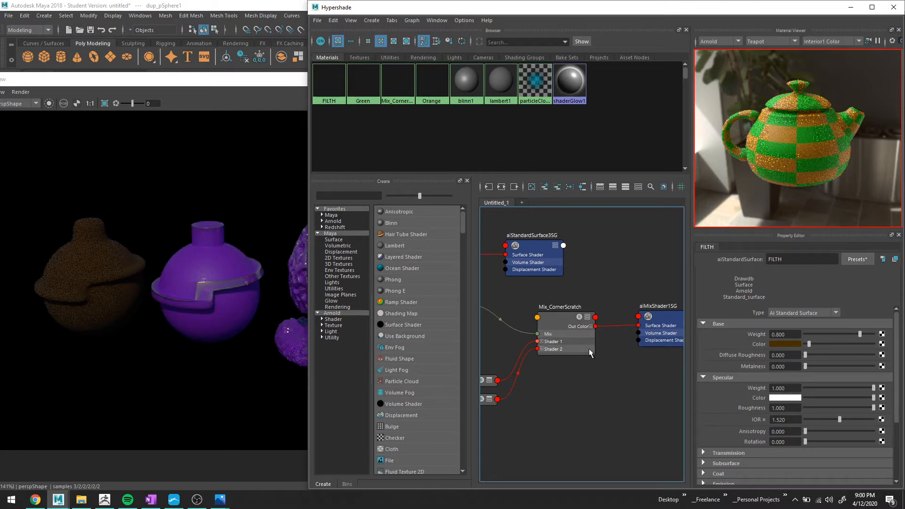
{"action": "mouse_move", "coordinate": [513, 346]}
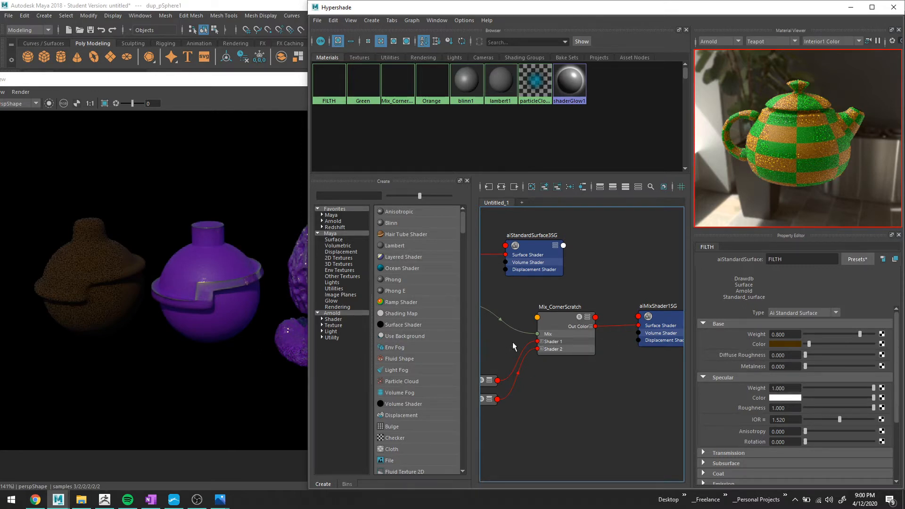
{"action": "mouse_move", "coordinate": [502, 304]}
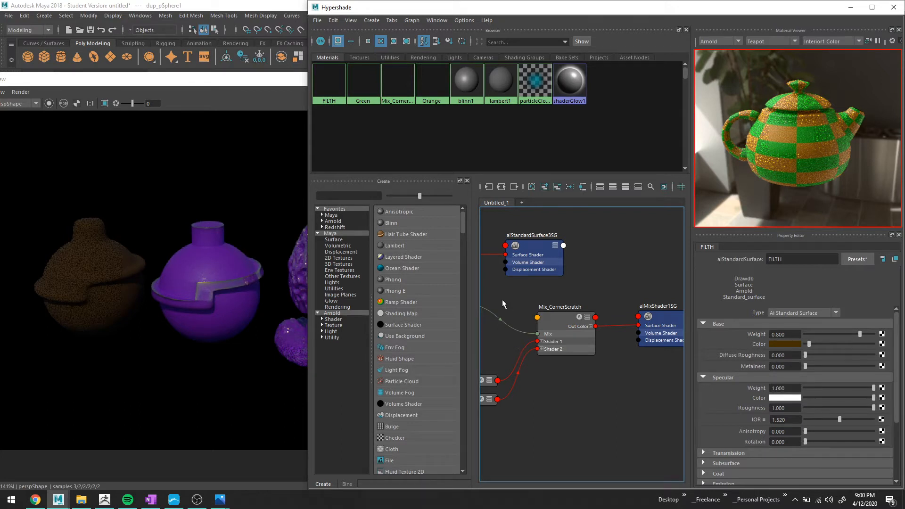
{"action": "mouse_move", "coordinate": [547, 275]}
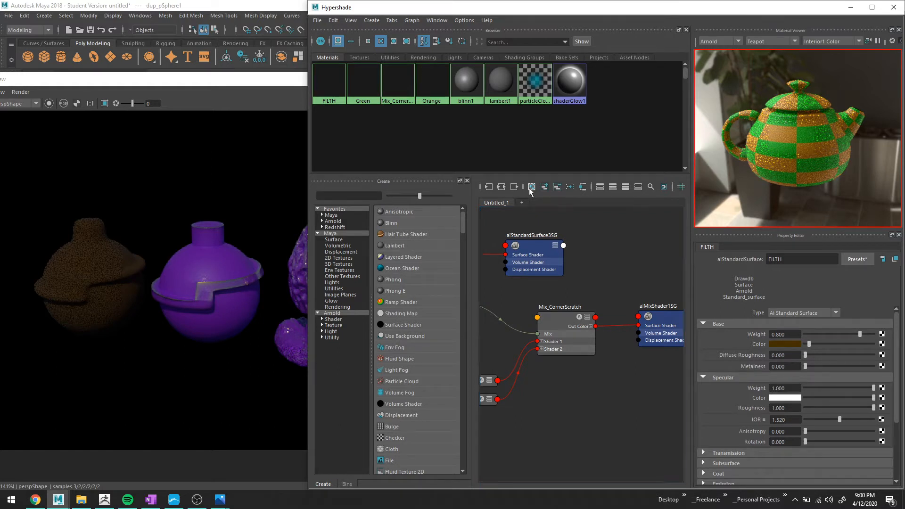
Clear the node graph and create an aiMixShader node.
{"action": "left_click", "coordinate": [531, 187]}
{"action": "type", "text": "mix"}
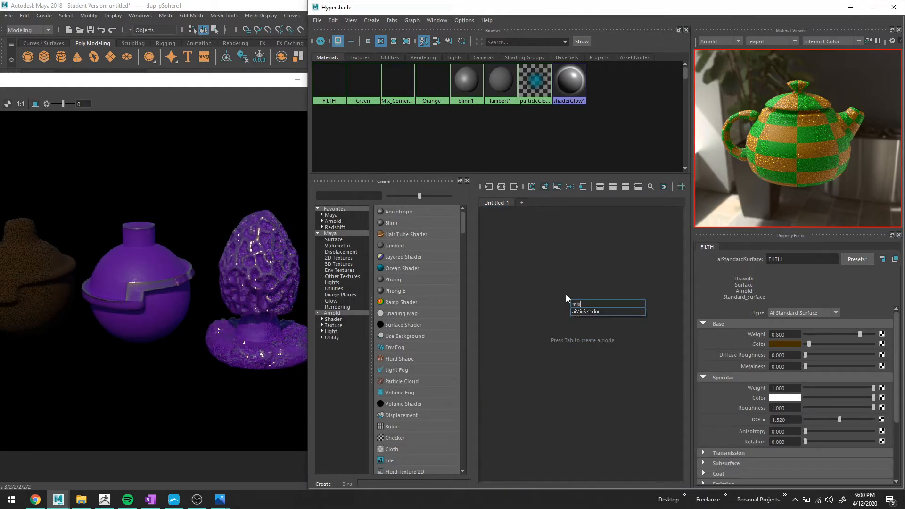
{"action": "left_click", "coordinate": [585, 311]}
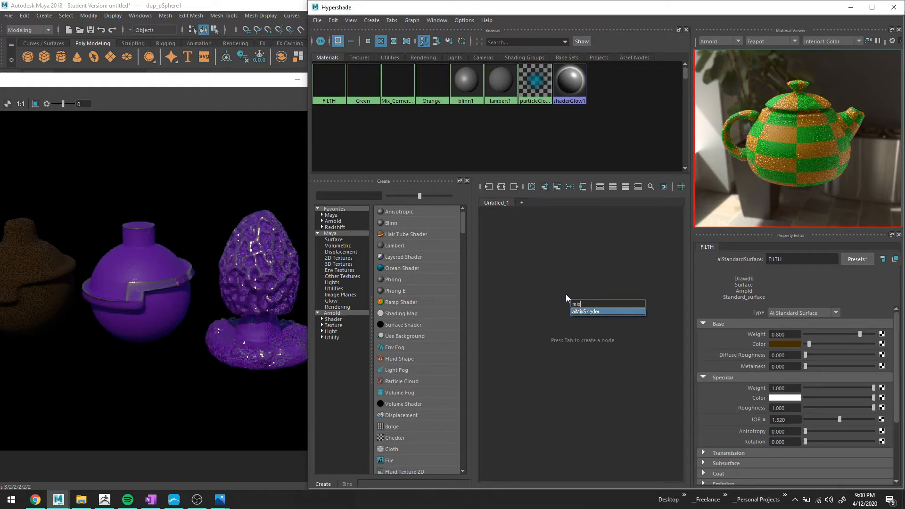
{"action": "mouse_move", "coordinate": [594, 271]}
{"action": "type", "text": "Mix_Dirt_Scratch"}
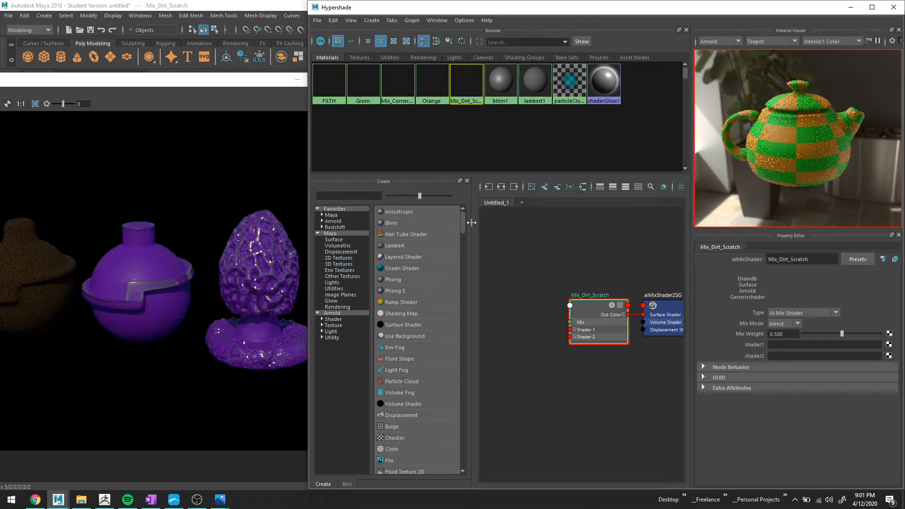
{"action": "mouse_move", "coordinate": [328, 80]}
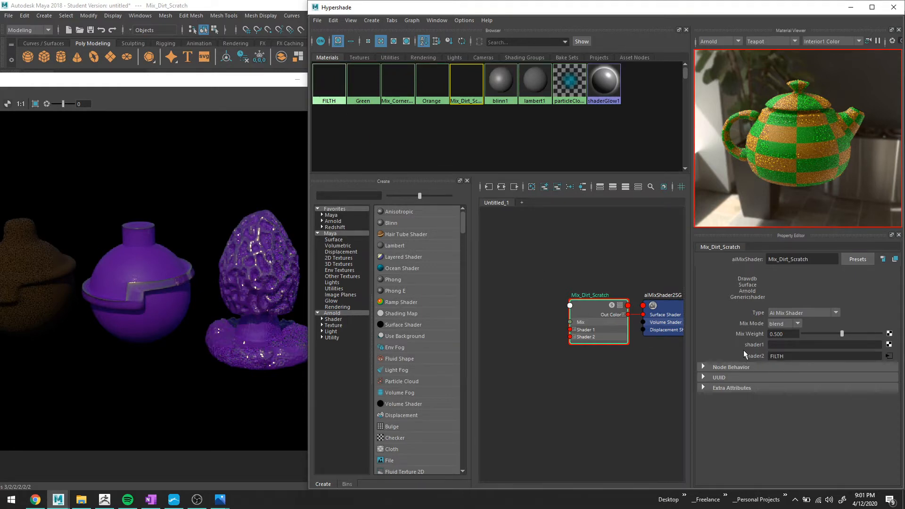
{"action": "mouse_move", "coordinate": [767, 373]}
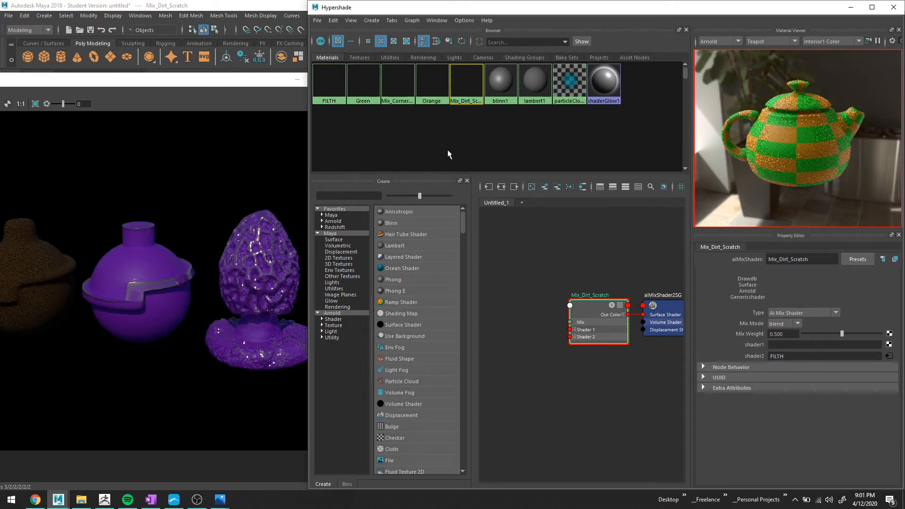
{"action": "mouse_move", "coordinate": [397, 79]}
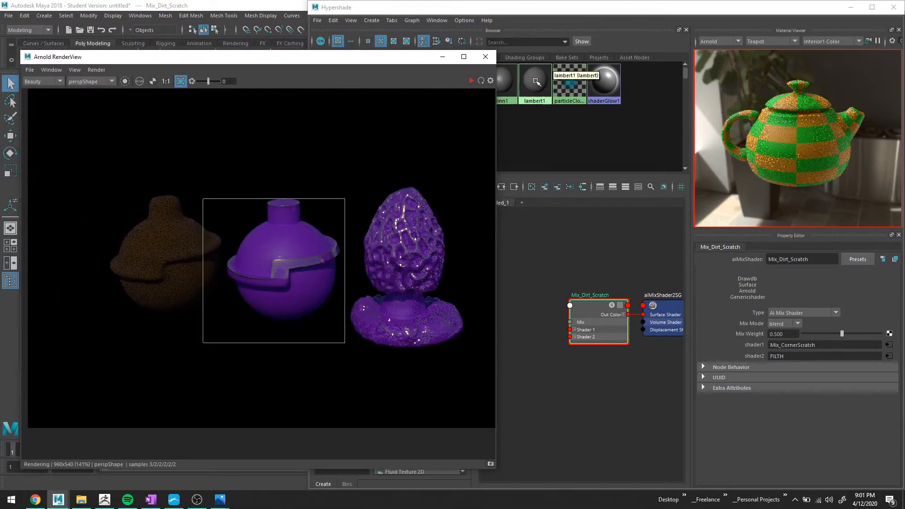
Assign the existing Mix_Dirt_Scratch material to the mushroom in the viewport.
{"action": "left_click", "coordinate": [470, 81]}
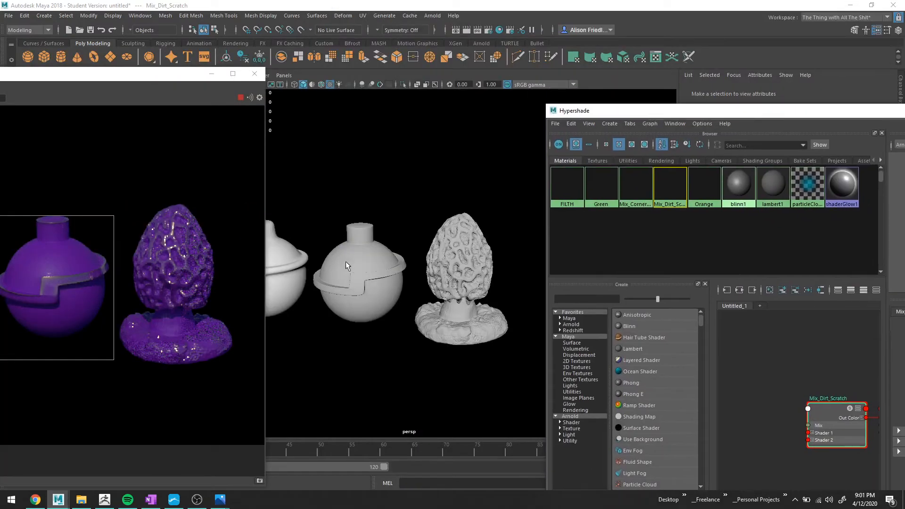
{"action": "right_click", "coordinate": [358, 265]}
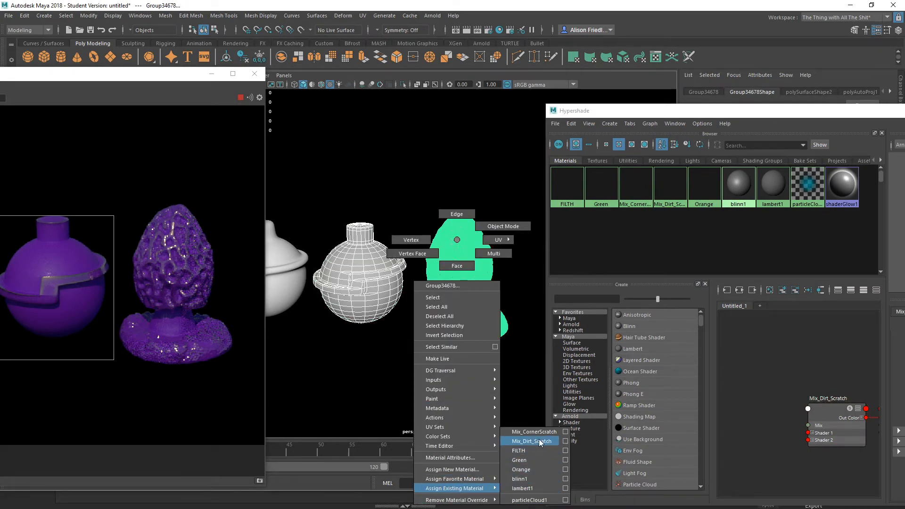
{"action": "left_click", "coordinate": [531, 440]}
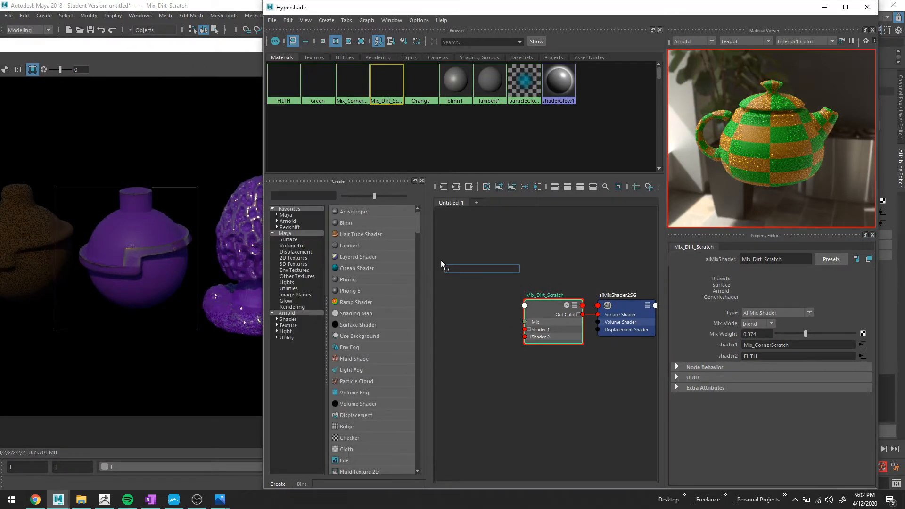
{"action": "type", "text": "aicurv"}
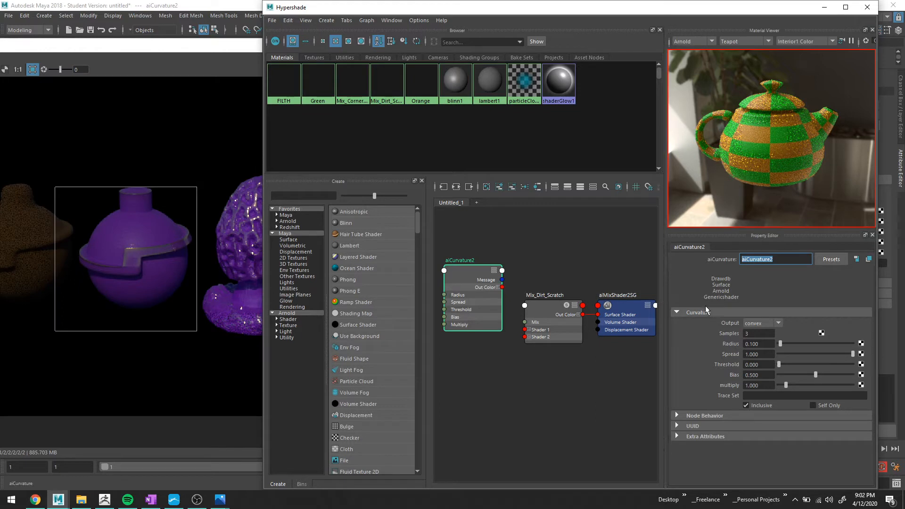
{"action": "mouse_move", "coordinate": [865, 242]}
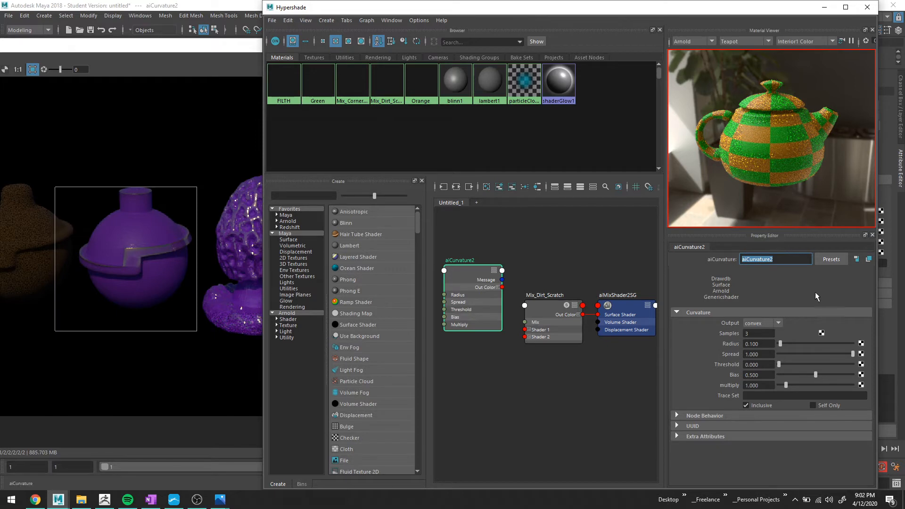
{"action": "mouse_move", "coordinate": [796, 291]}
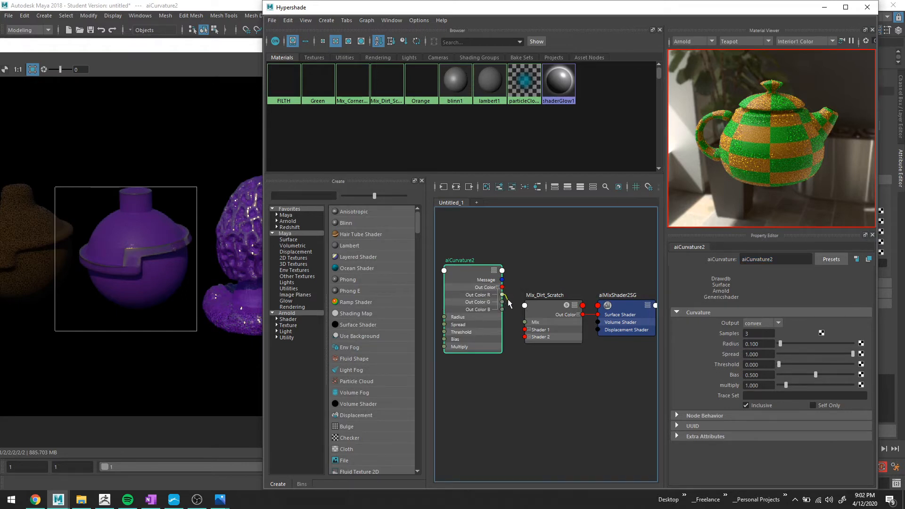
{"action": "left_click", "coordinate": [538, 310]}
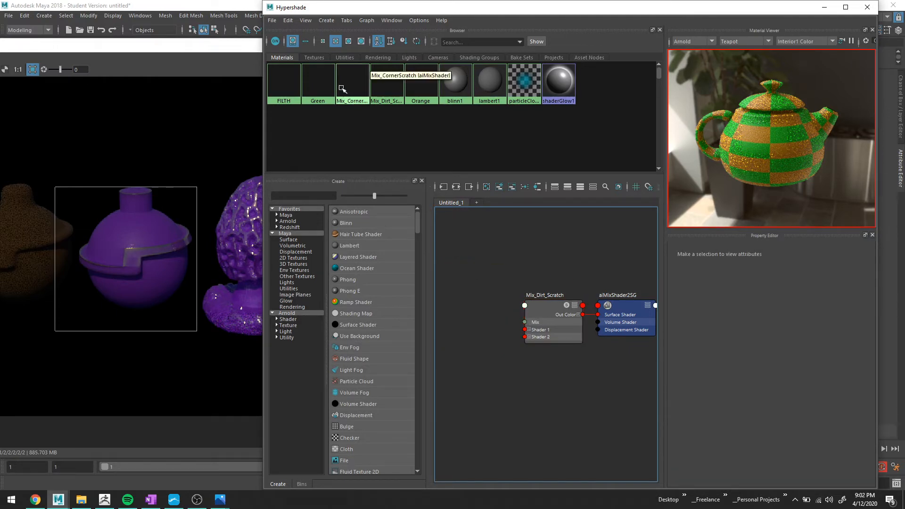
Load aiCurvature1 and Mix_Dirt_Scratch into the Connection Editor.
{"action": "left_click", "coordinate": [313, 57]}
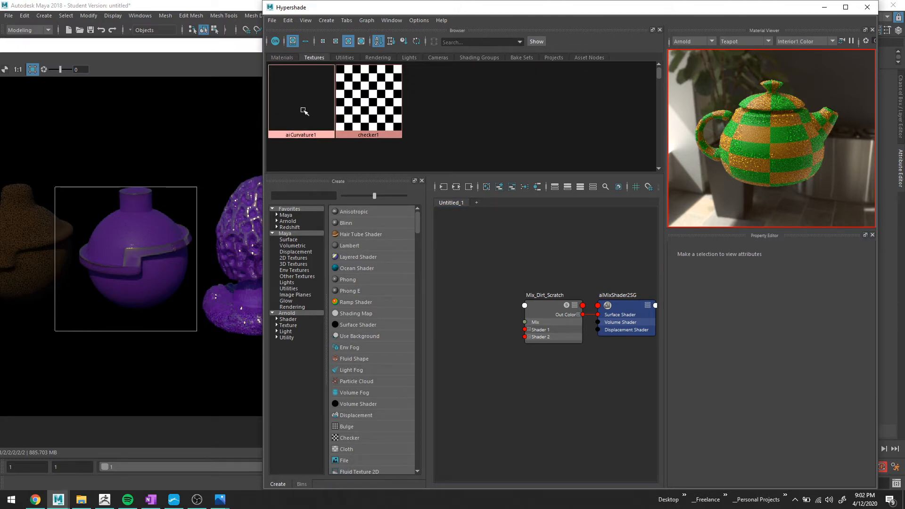
{"action": "left_click", "coordinate": [550, 295]}
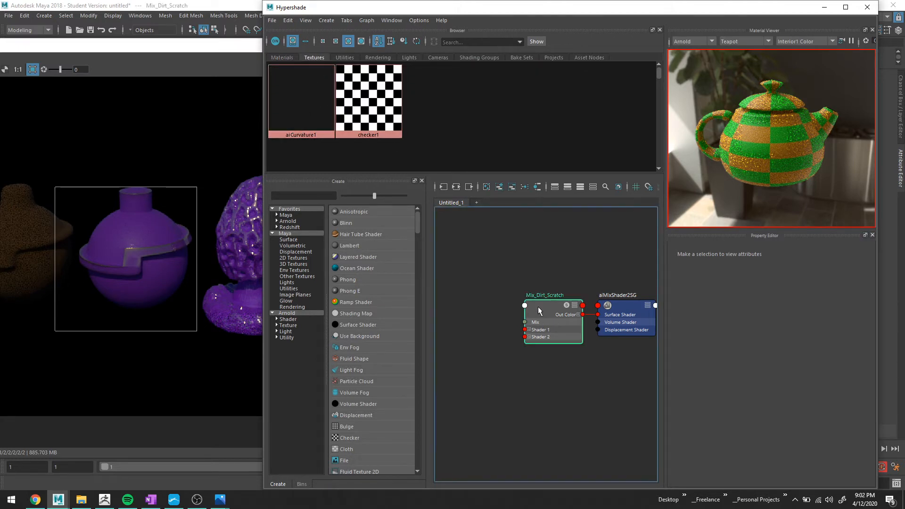
{"action": "left_click", "coordinate": [543, 320]}
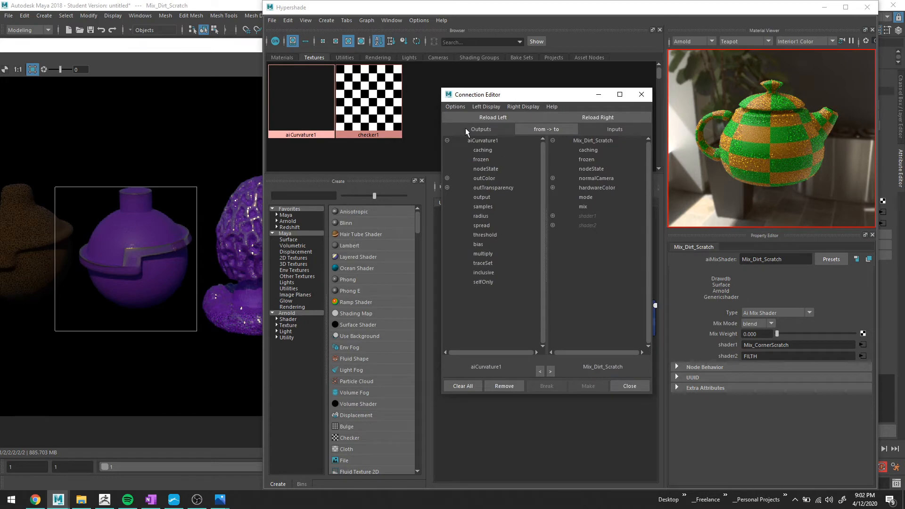
{"action": "mouse_move", "coordinate": [483, 200]}
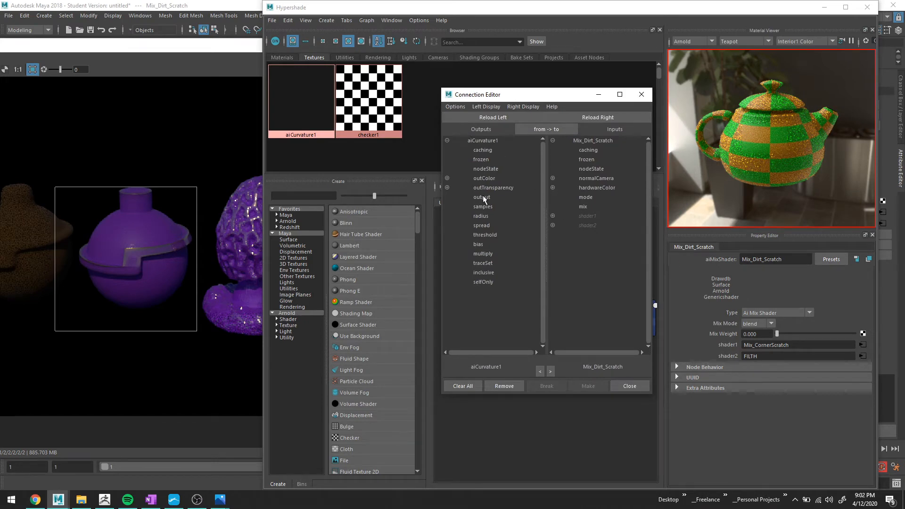
{"action": "mouse_move", "coordinate": [641, 95]}
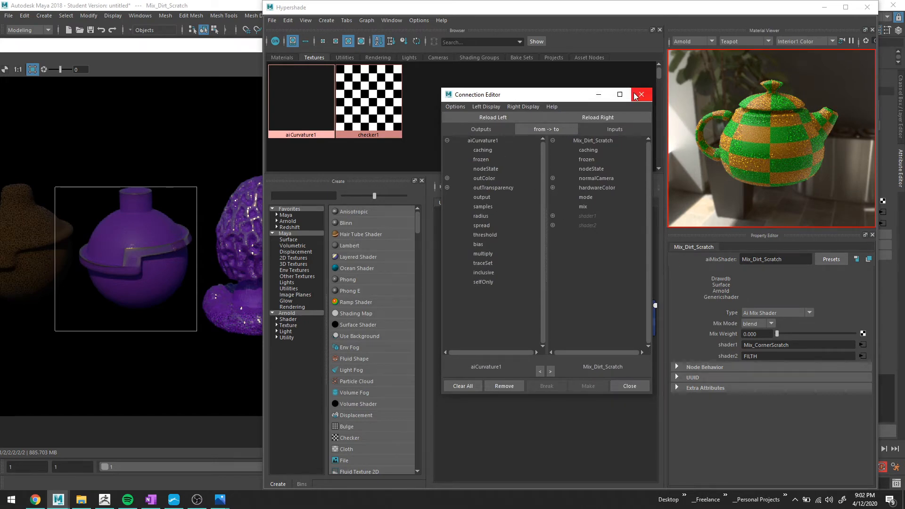
{"action": "mouse_move", "coordinate": [640, 95]}
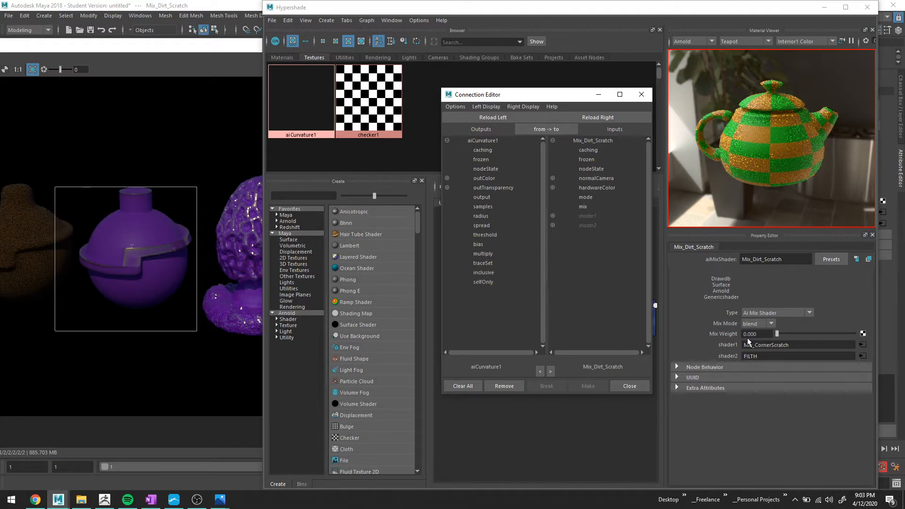
{"action": "mouse_move", "coordinate": [509, 188]}
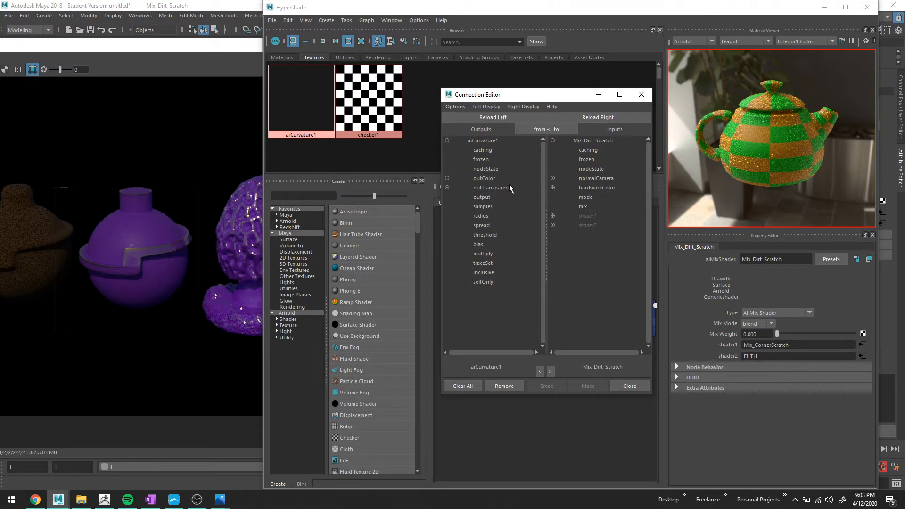
Expand the curvature outColor and connect a single channel to the mix weight.
{"action": "left_click", "coordinate": [447, 178]}
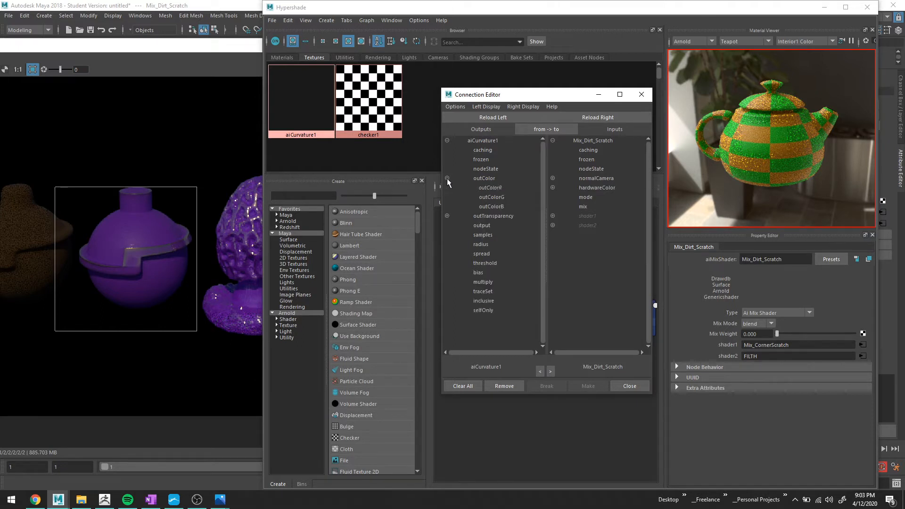
{"action": "mouse_move", "coordinate": [495, 199]}
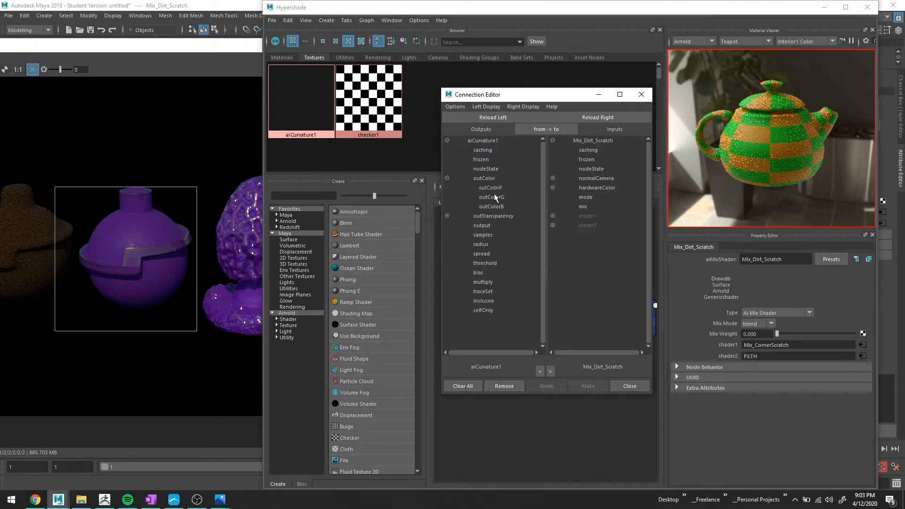
{"action": "left_click", "coordinate": [491, 197]}
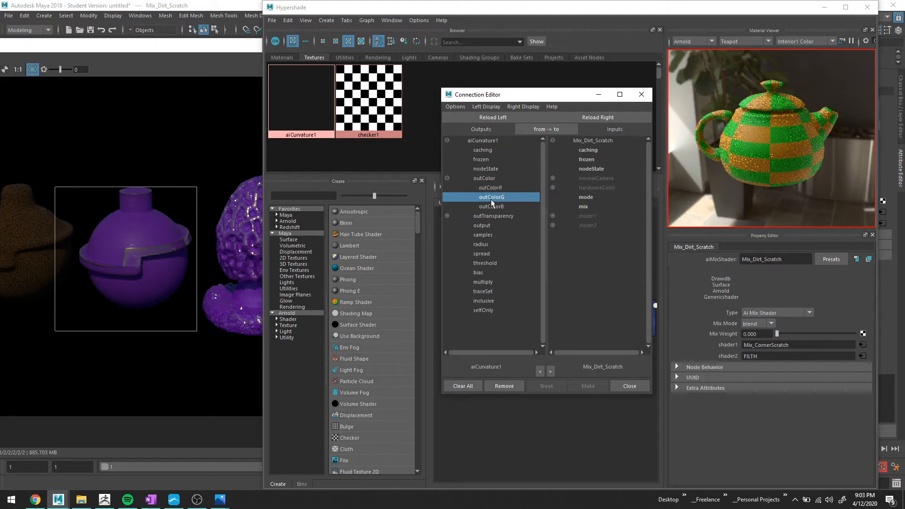
{"action": "mouse_move", "coordinate": [502, 187]}
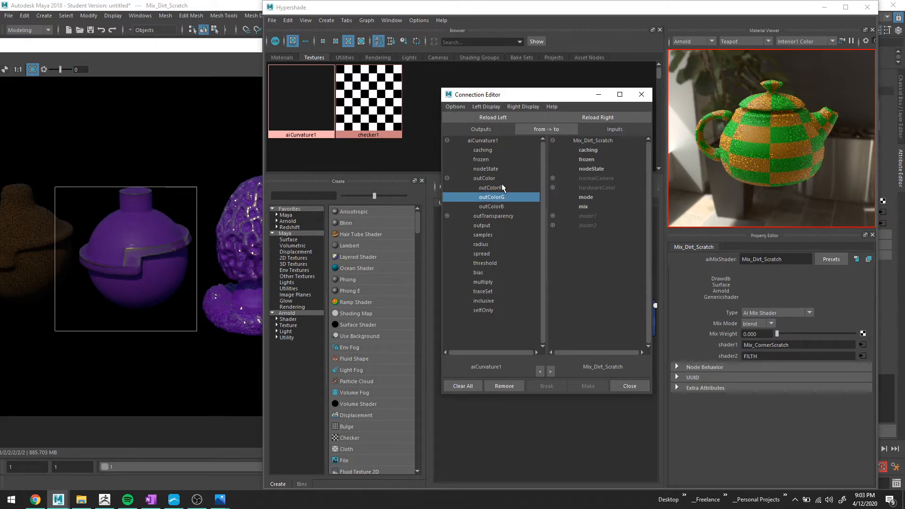
{"action": "left_click", "coordinate": [583, 206]}
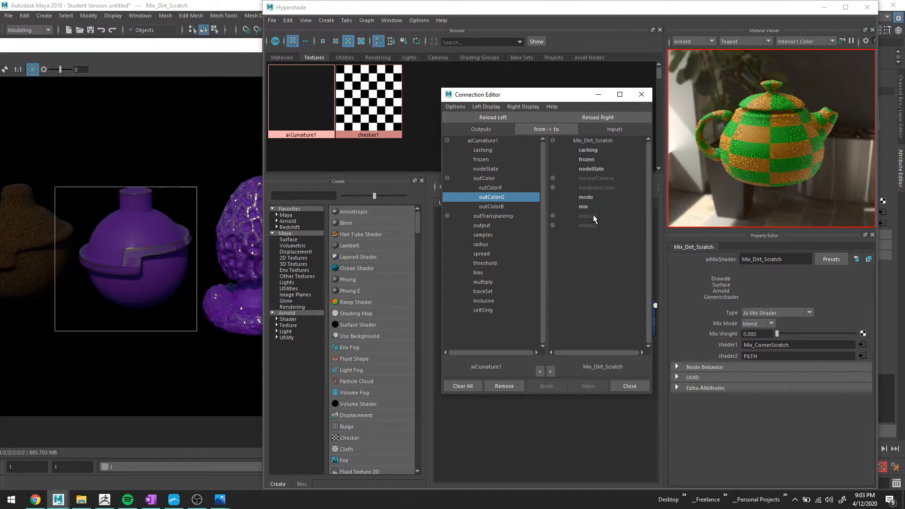
{"action": "mouse_move", "coordinate": [599, 216]}
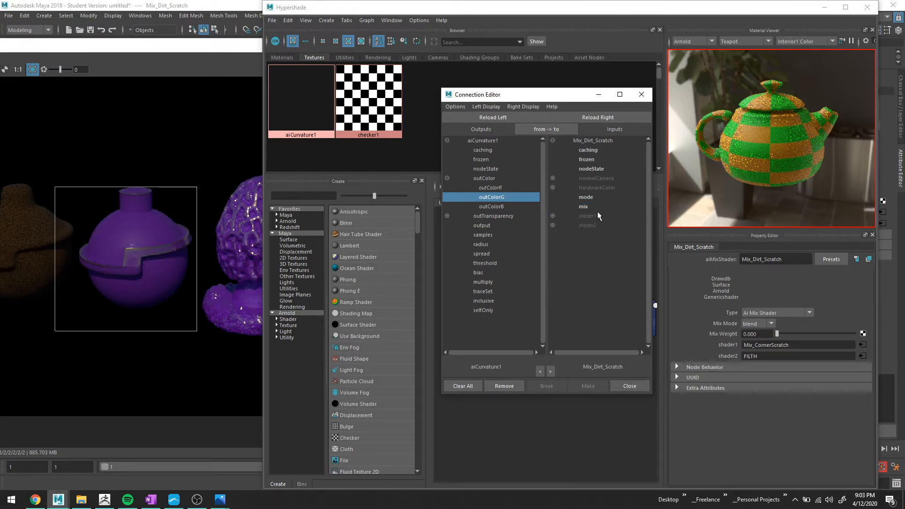
{"action": "left_click", "coordinate": [583, 206]}
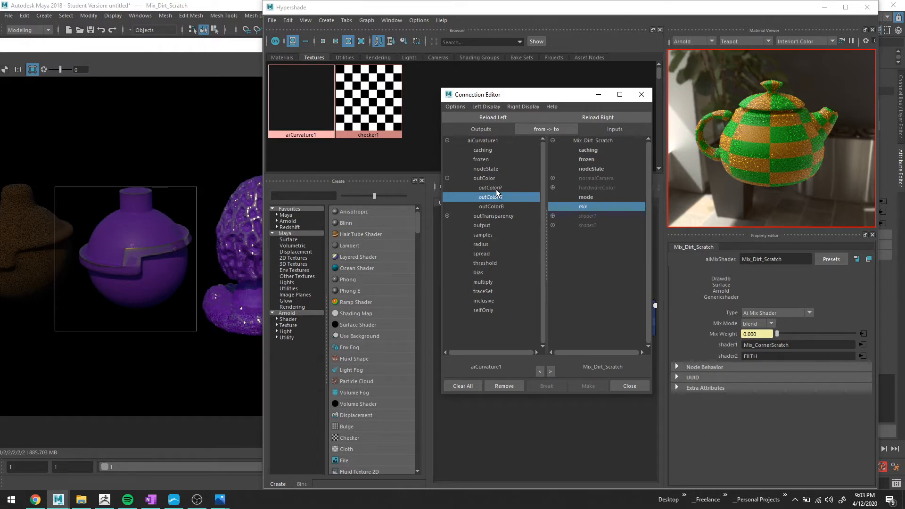
{"action": "left_click", "coordinate": [489, 187]}
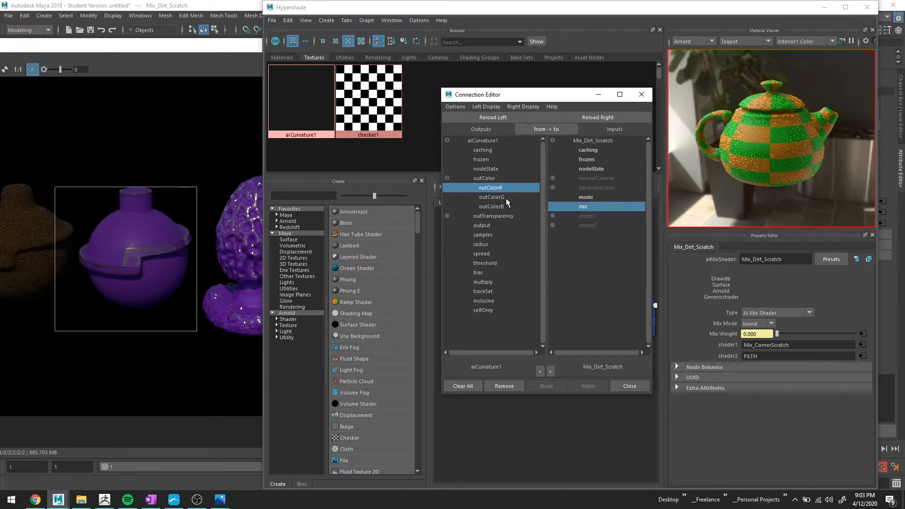
{"action": "mouse_move", "coordinate": [641, 94]}
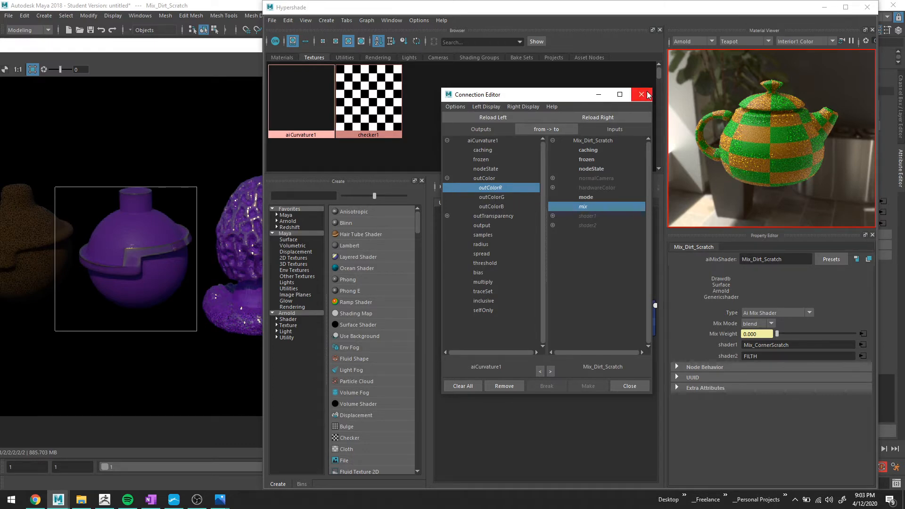
Close the Connection Editor and re-render to check the purple shaded objects.
{"action": "left_click", "coordinate": [640, 94]}
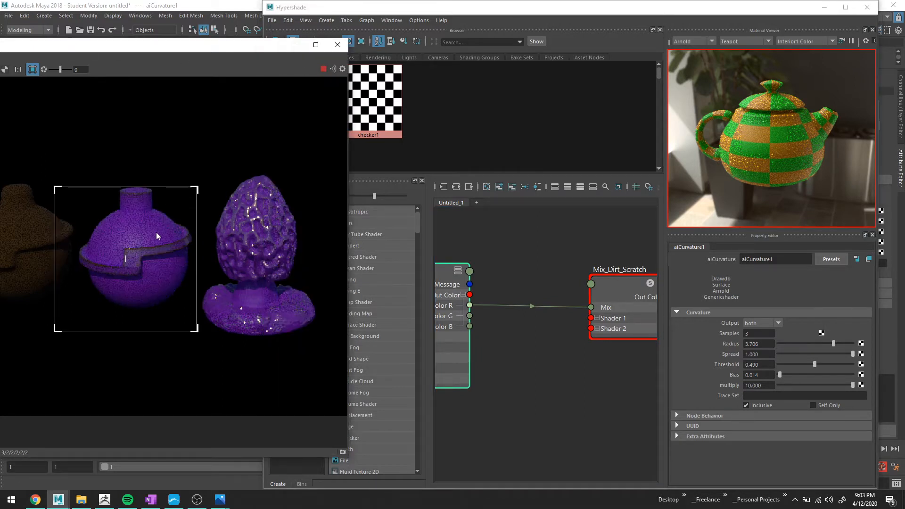
{"action": "mouse_move", "coordinate": [147, 265]}
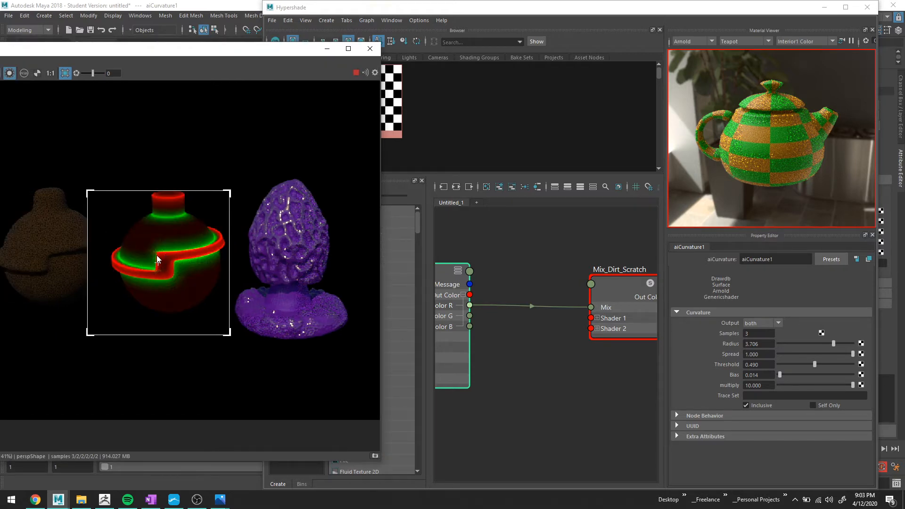
{"action": "mouse_move", "coordinate": [149, 270]}
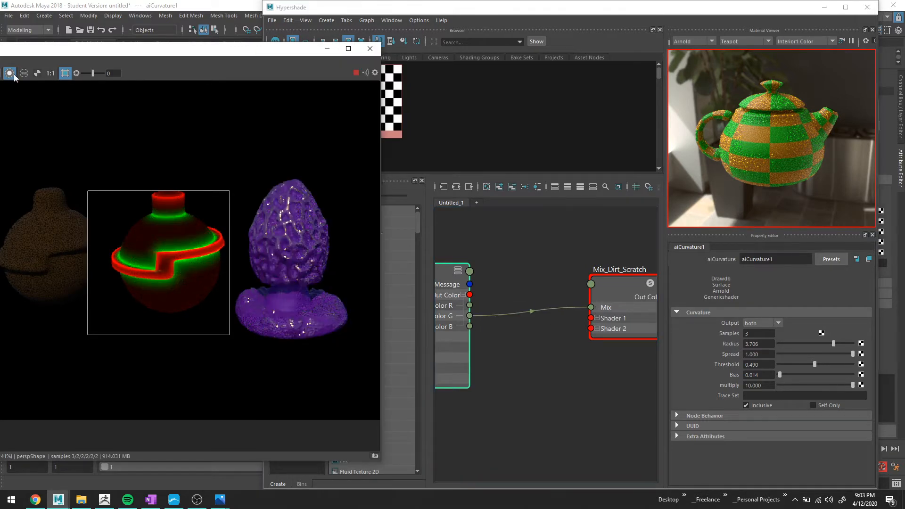
{"action": "left_click", "coordinate": [9, 73]}
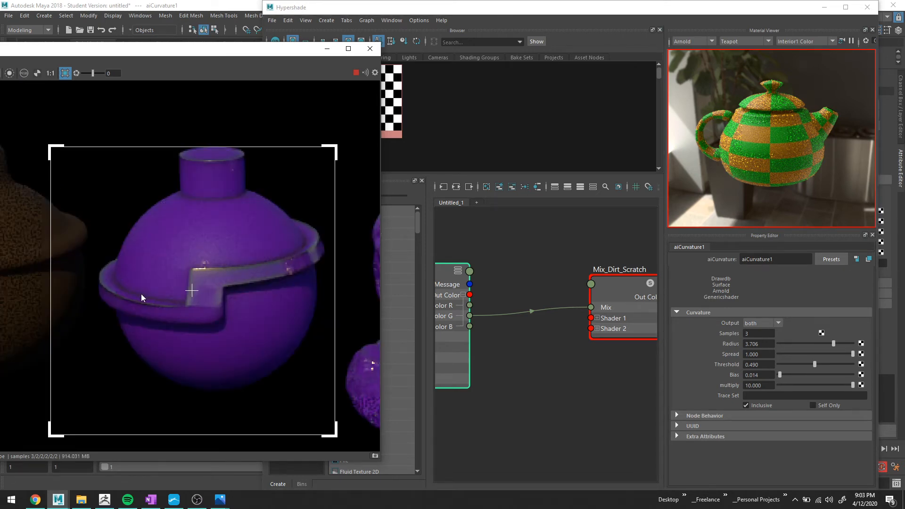
{"action": "mouse_move", "coordinate": [168, 304]}
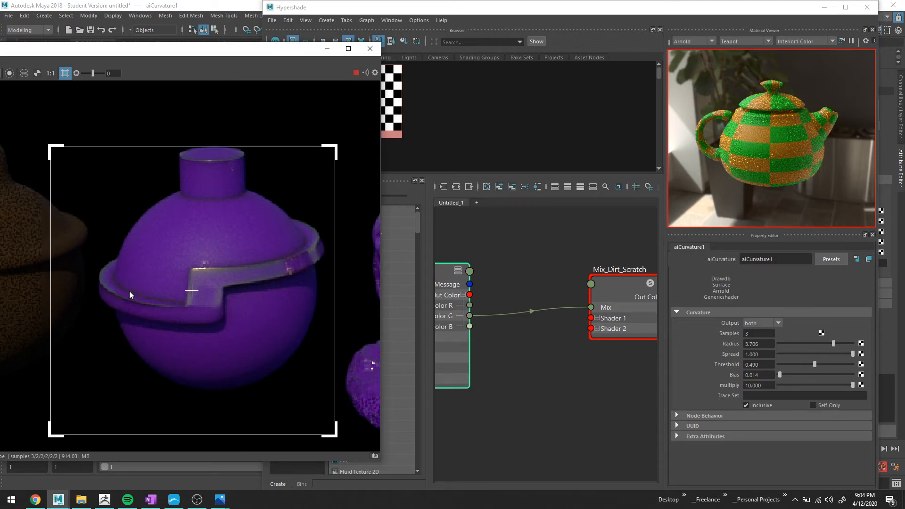
{"action": "mouse_move", "coordinate": [155, 298]}
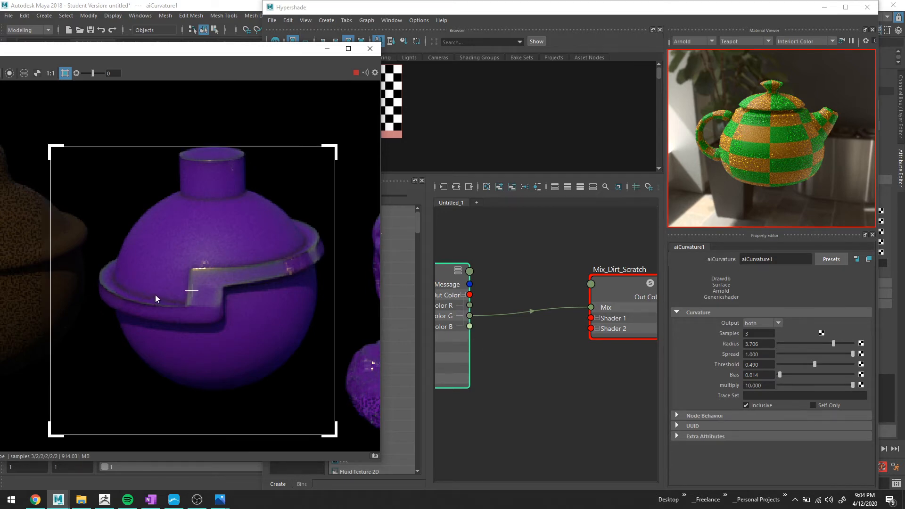
{"action": "mouse_move", "coordinate": [143, 295]}
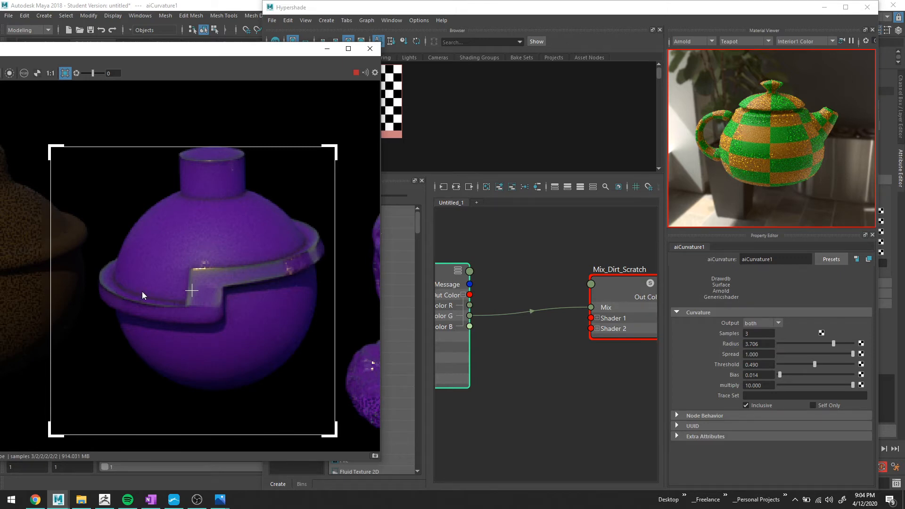
{"action": "mouse_move", "coordinate": [236, 180]}
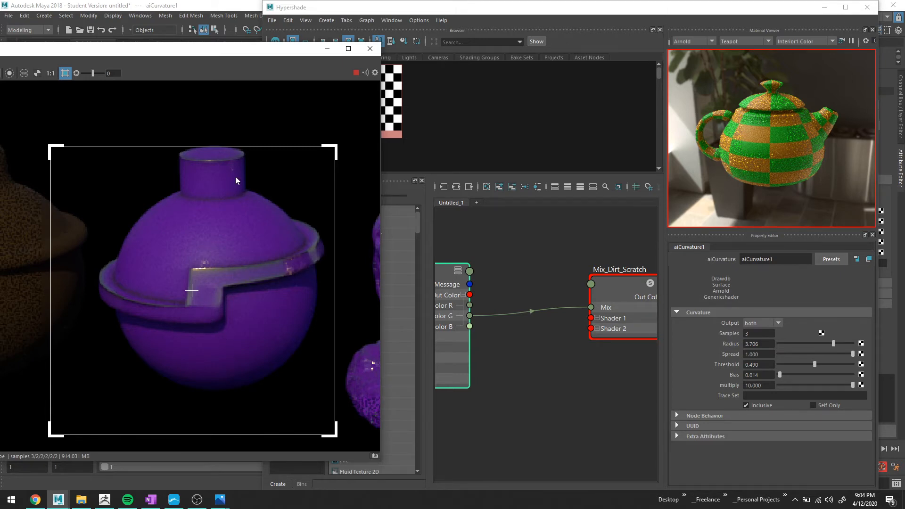
{"action": "mouse_move", "coordinate": [307, 347]}
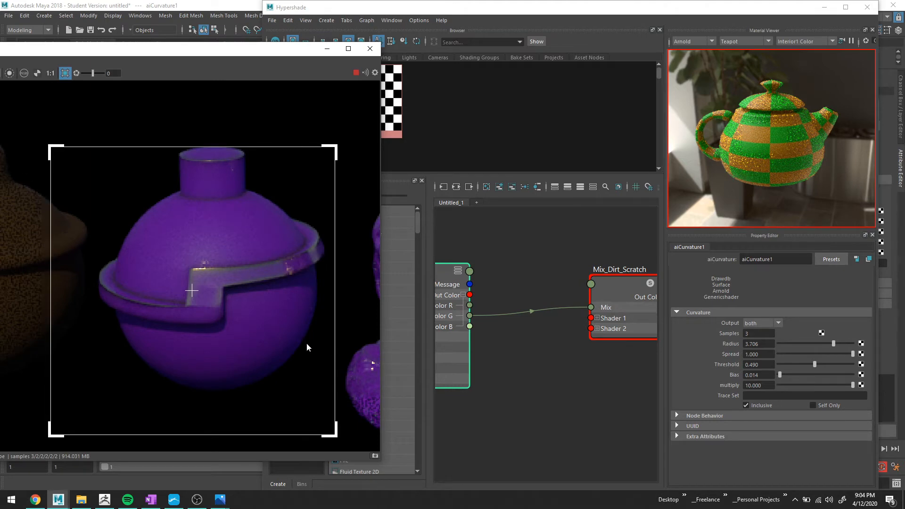
{"action": "mouse_move", "coordinate": [285, 336]}
{"action": "type", "text": "aicolor"}
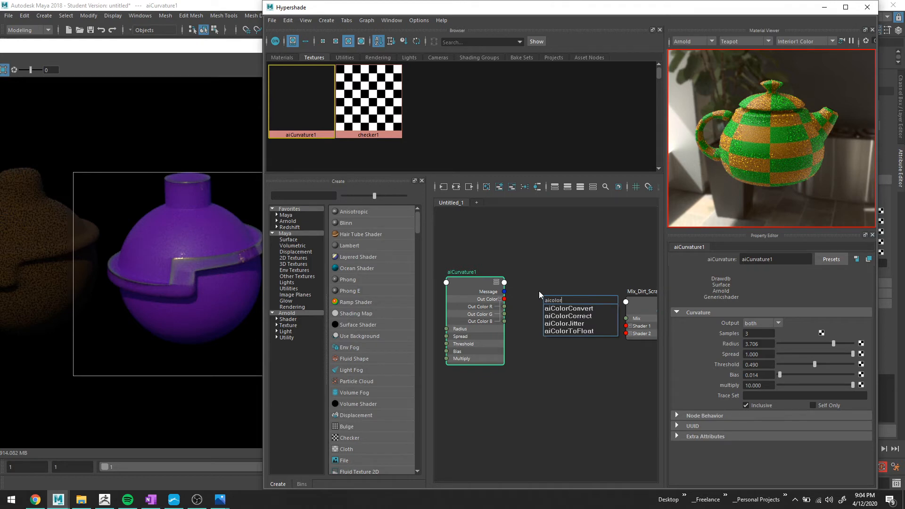
{"action": "mouse_move", "coordinate": [568, 308]}
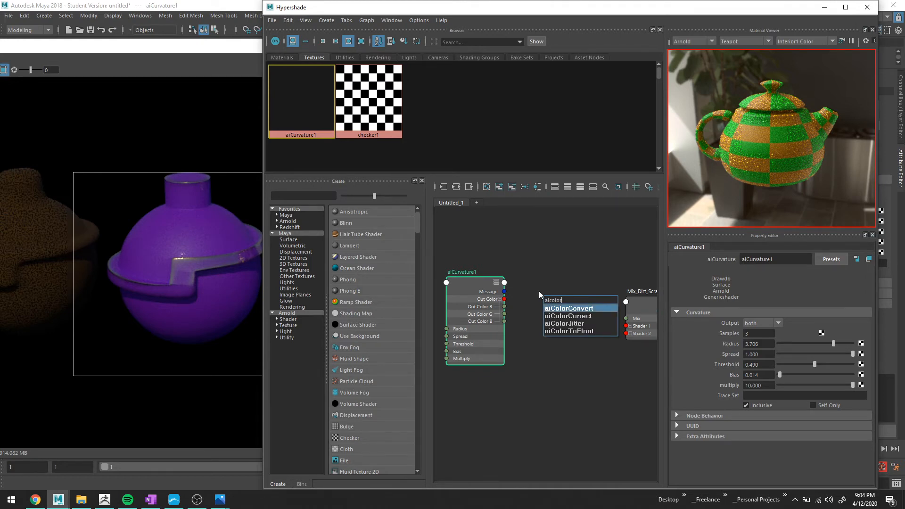
Create an aiColorCorrect node in the Node Editor.
{"action": "left_click", "coordinate": [568, 315]}
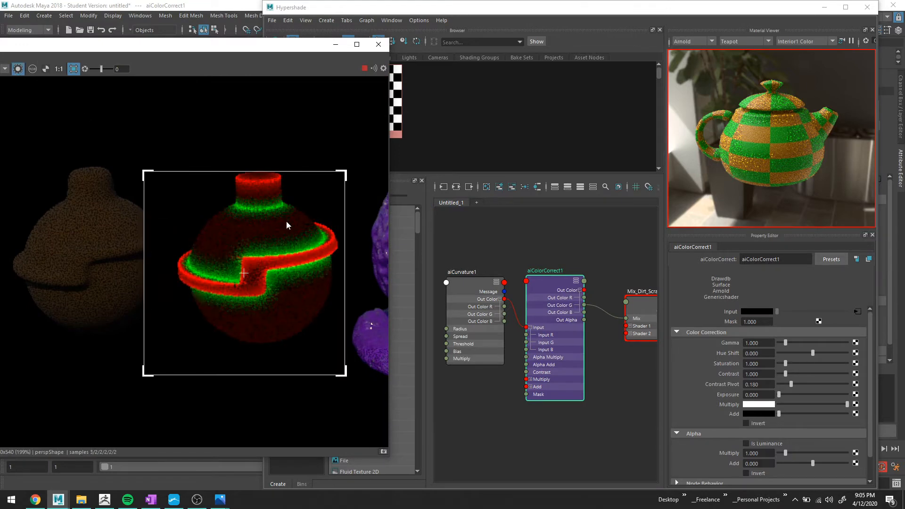
Open aiColorCorrect1's Color Correction settings to begin tuning the dirt mask.
{"action": "left_click", "coordinate": [461, 272]}
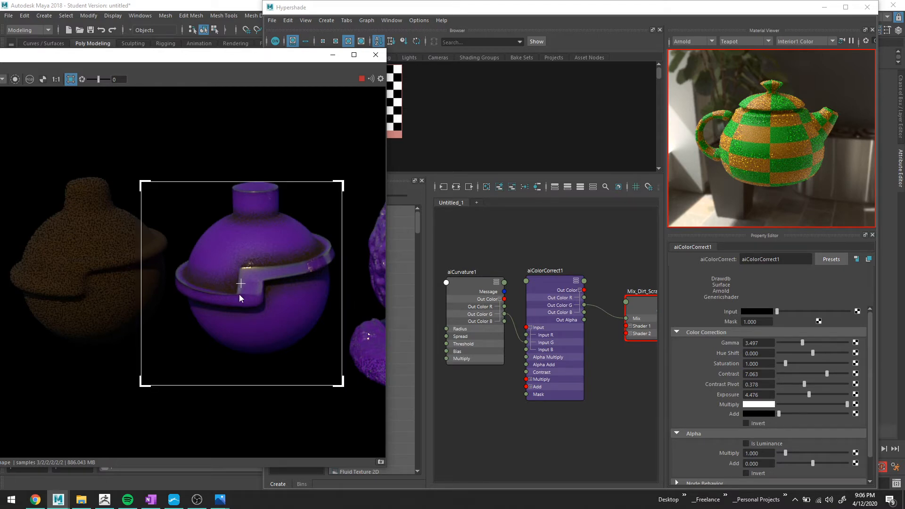
{"action": "mouse_move", "coordinate": [395, 326]}
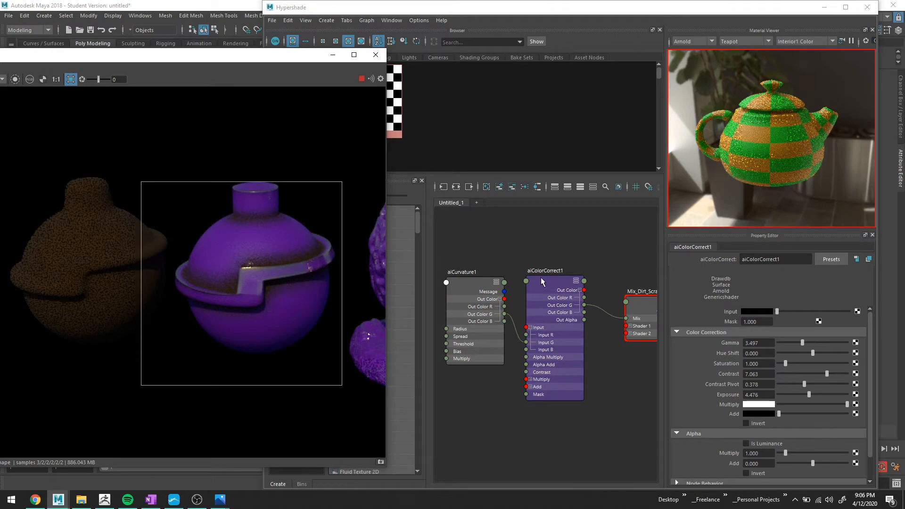
{"action": "mouse_move", "coordinate": [540, 281]}
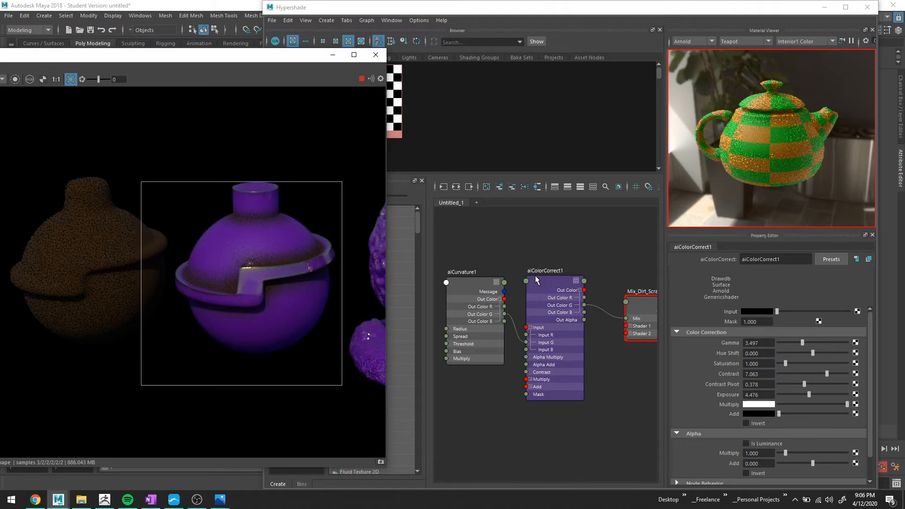
{"action": "mouse_move", "coordinate": [552, 288]}
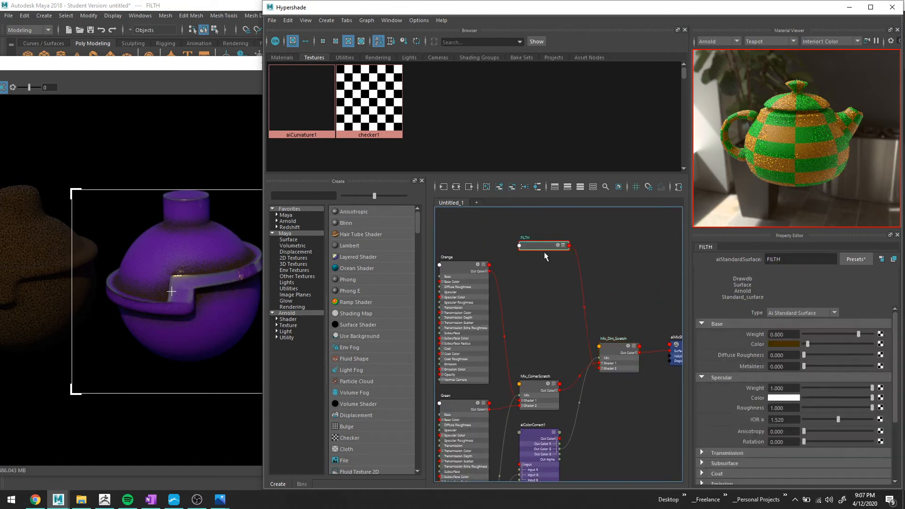
Move the Orange, Green, Mix_CornerScratch, aiColorCorrect1 and FILTH nodes into place.
{"action": "left_click", "coordinate": [455, 242]}
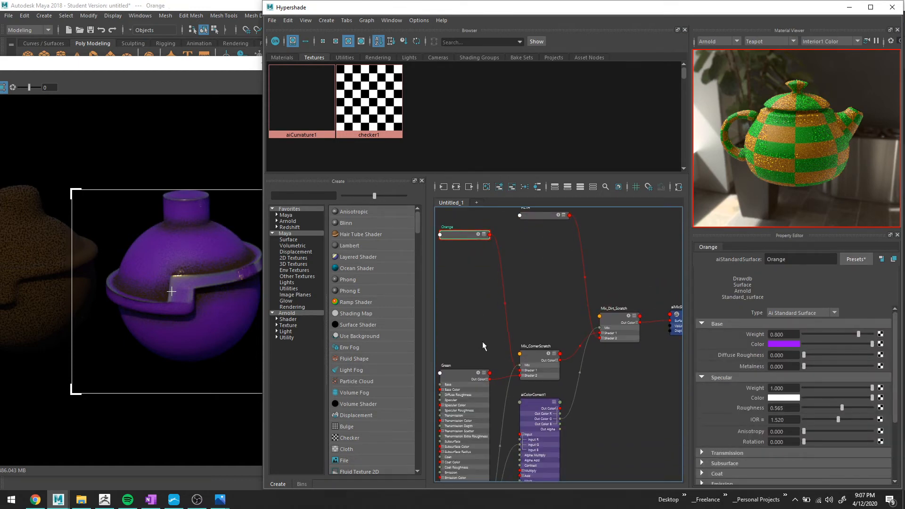
{"action": "left_click", "coordinate": [462, 317]}
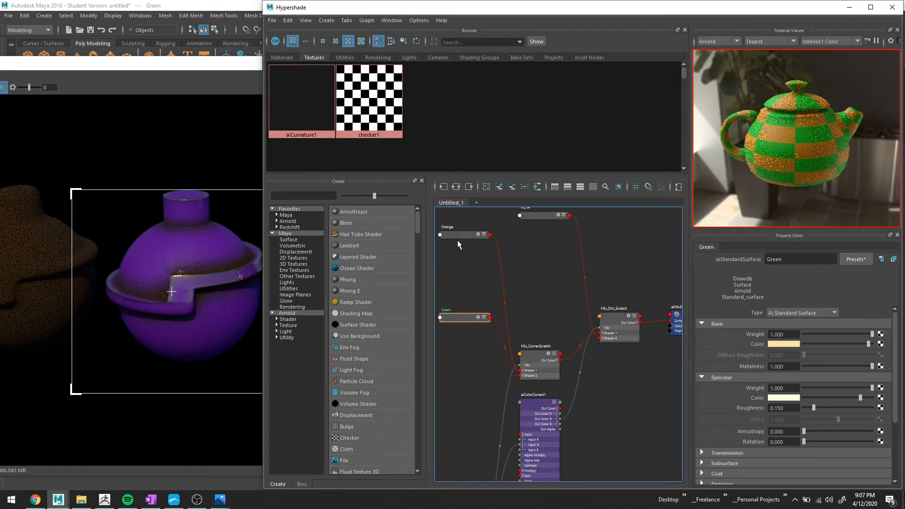
{"action": "left_click", "coordinate": [546, 306]}
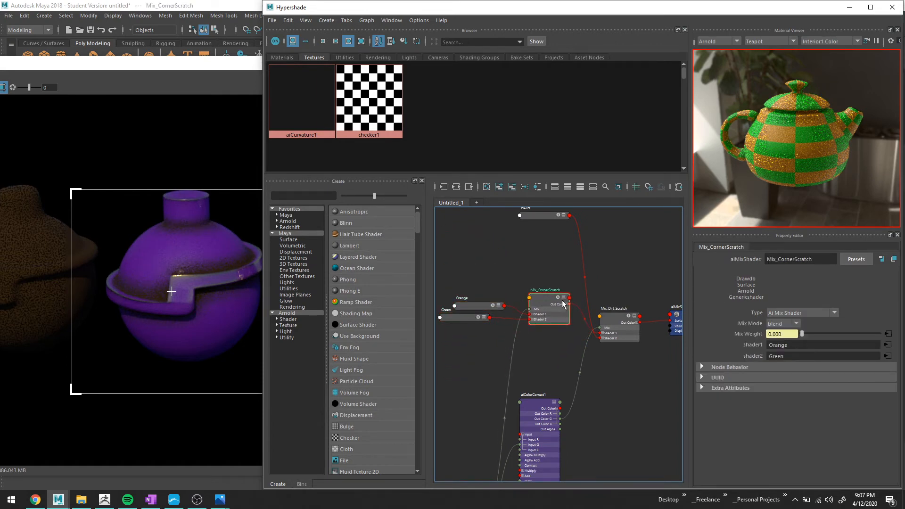
{"action": "left_click", "coordinate": [545, 297]}
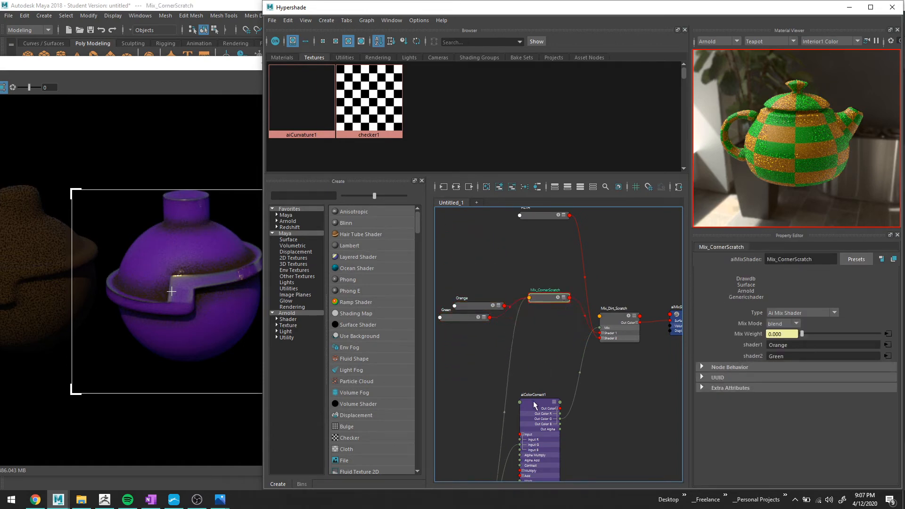
{"action": "left_click", "coordinate": [539, 402]}
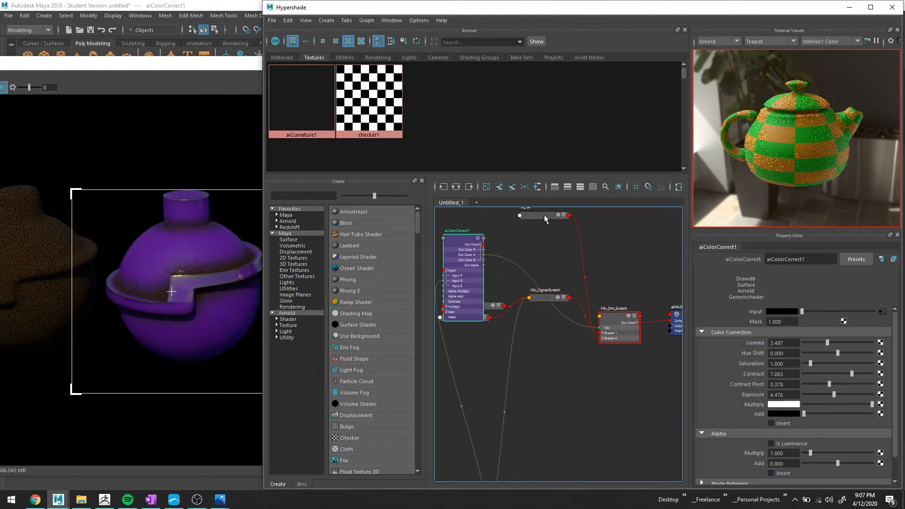
{"action": "left_click", "coordinate": [542, 318]}
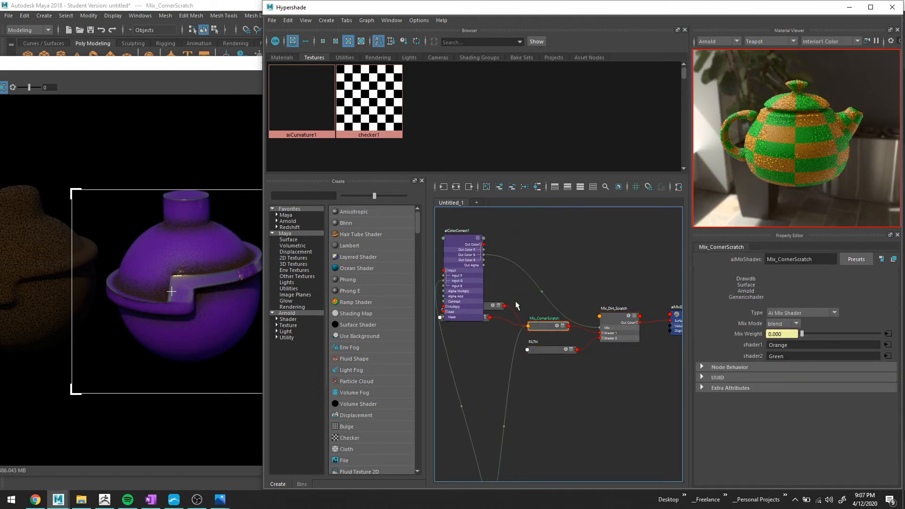
Place aiCurvature1 above the shaders and realign the Green, Mix_CornerScratch, FILTH and Orange nodes.
{"action": "left_click", "coordinate": [513, 225]}
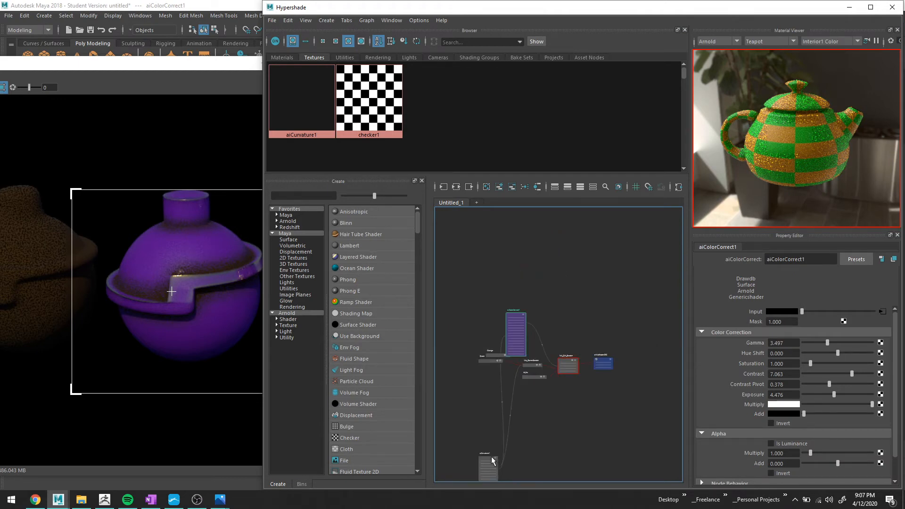
{"action": "left_click", "coordinate": [300, 98]}
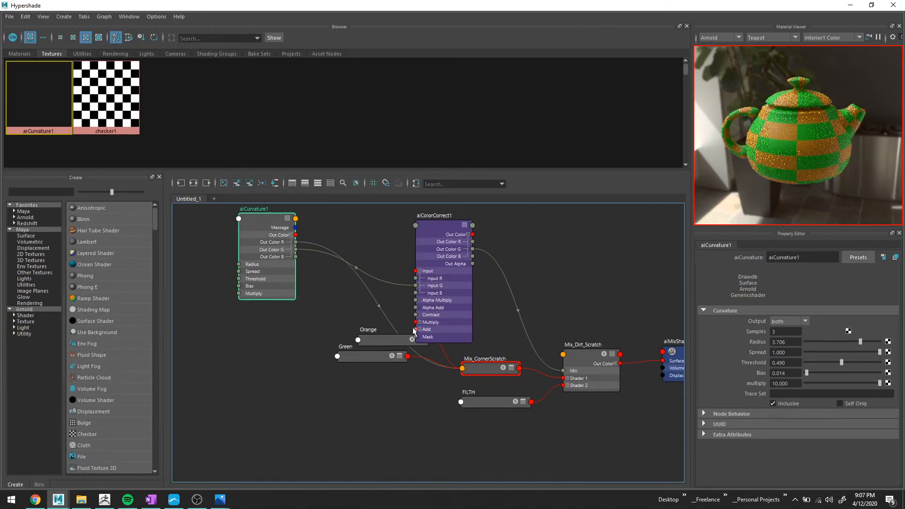
{"action": "left_click", "coordinate": [368, 401]}
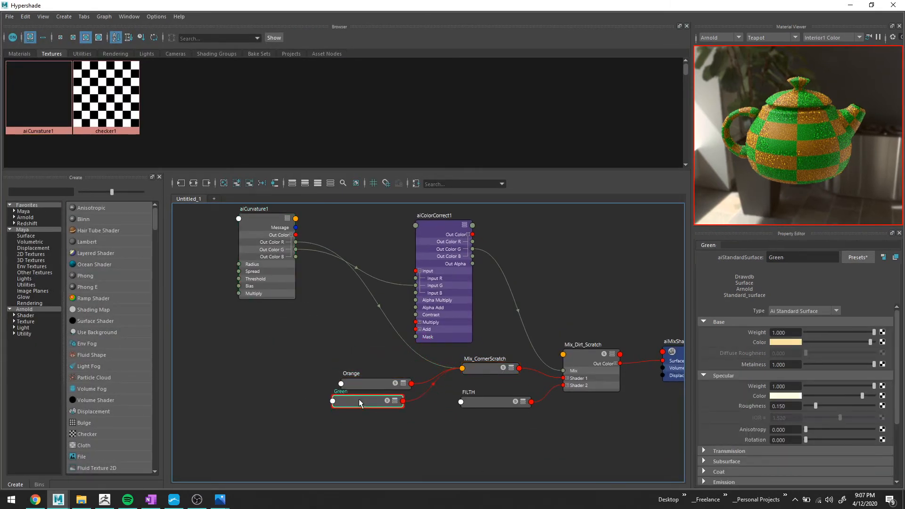
{"action": "left_click", "coordinate": [468, 379]}
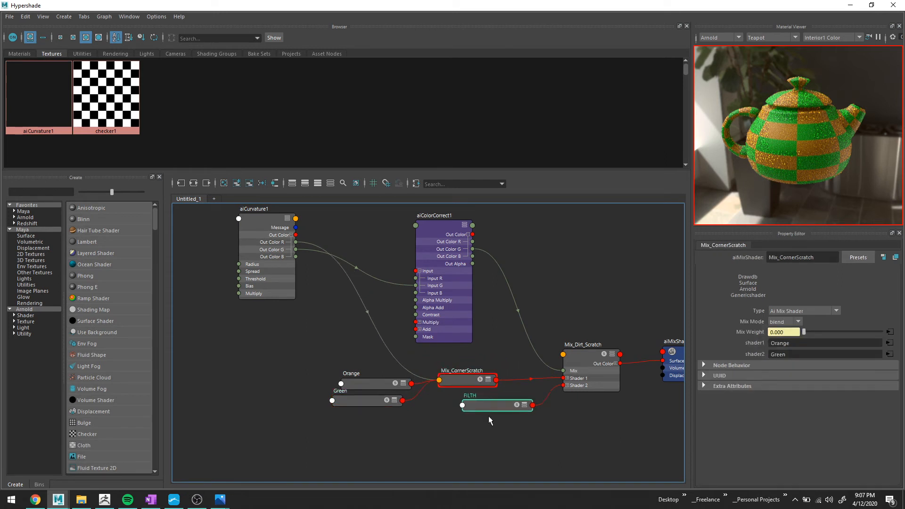
{"action": "left_click", "coordinate": [473, 404]}
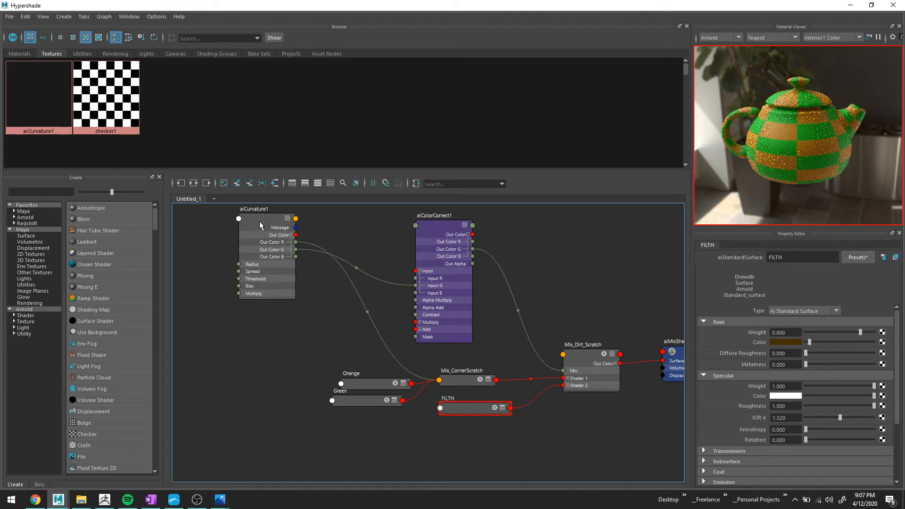
{"action": "left_click", "coordinate": [265, 208]}
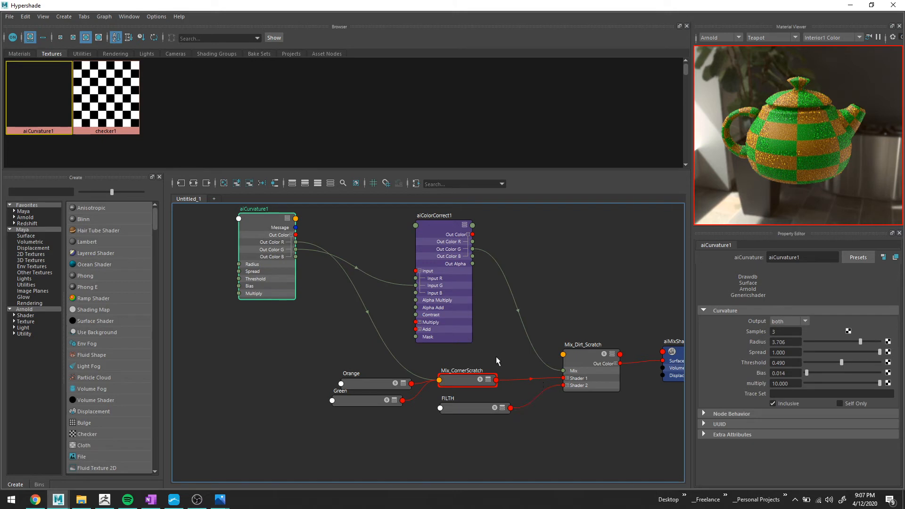
{"action": "left_click", "coordinate": [365, 378]}
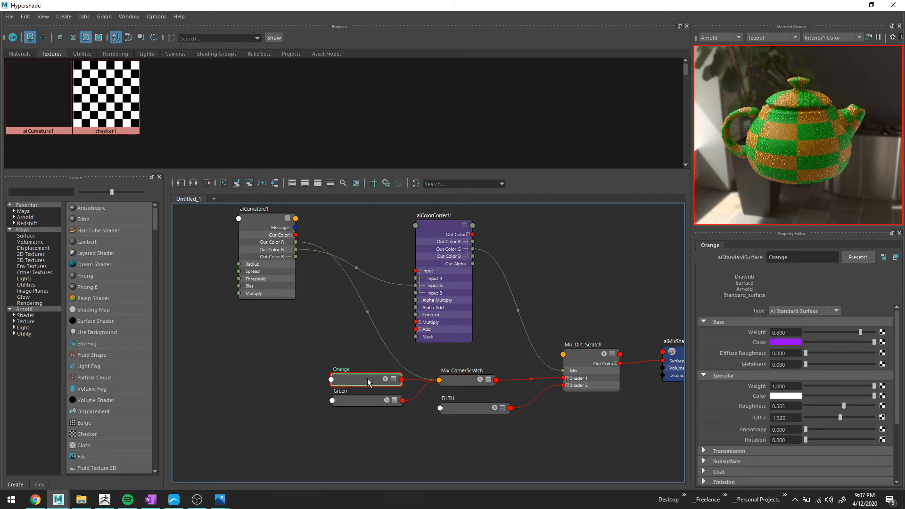
{"action": "mouse_move", "coordinate": [461, 396]}
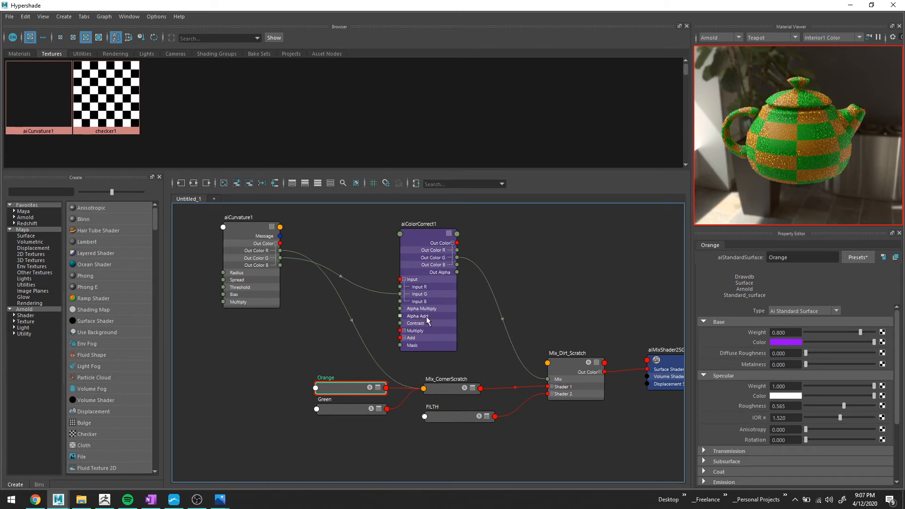
{"action": "mouse_move", "coordinate": [485, 313]}
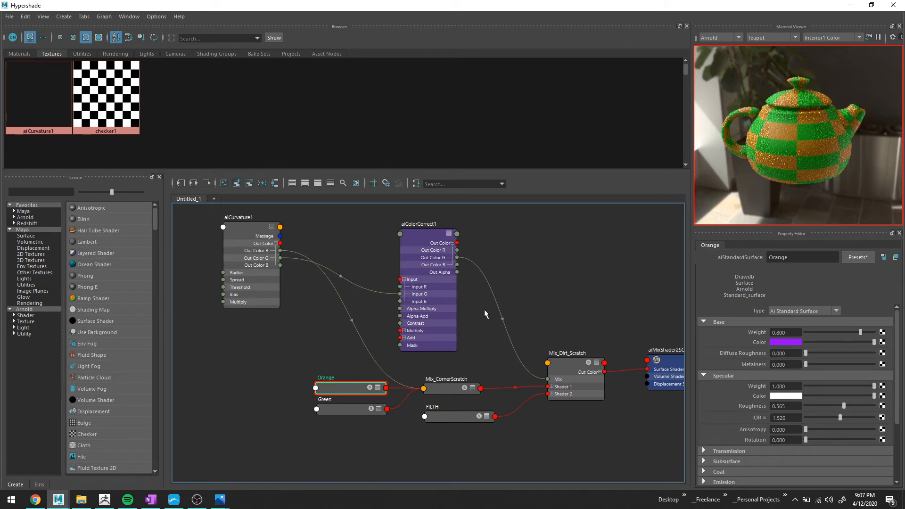
{"action": "mouse_move", "coordinate": [475, 381]}
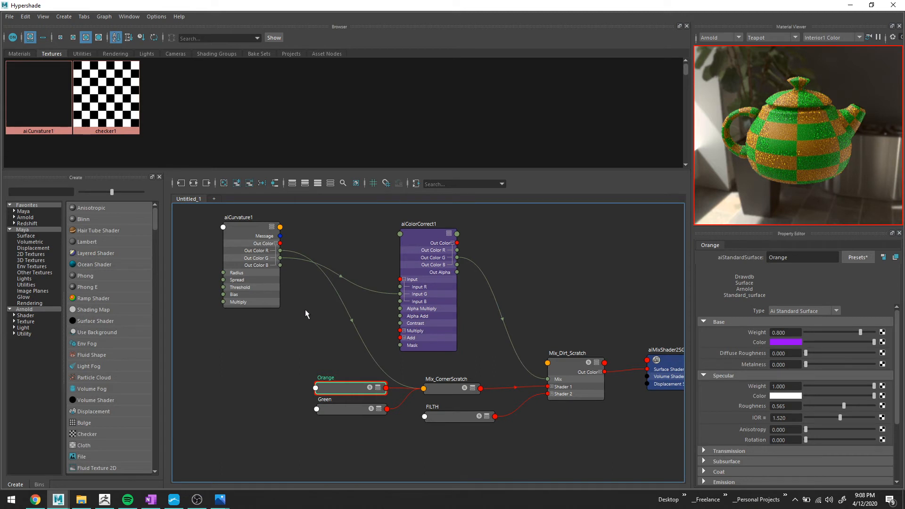
Shift the Orange and Green shader nodes, then create a ramp texture node.
{"action": "left_click", "coordinate": [452, 378]}
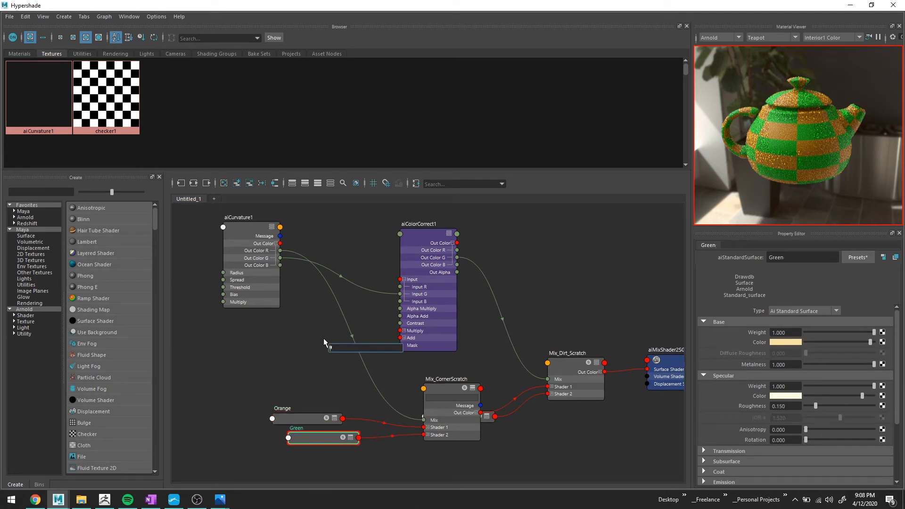
{"action": "mouse_move", "coordinate": [309, 312]}
{"action": "type", "text": "ram"}
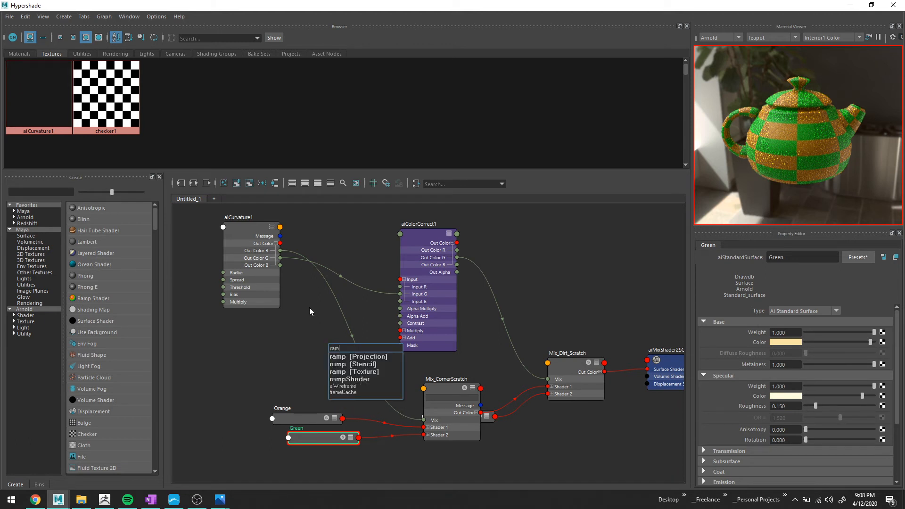
{"action": "mouse_move", "coordinate": [353, 371]}
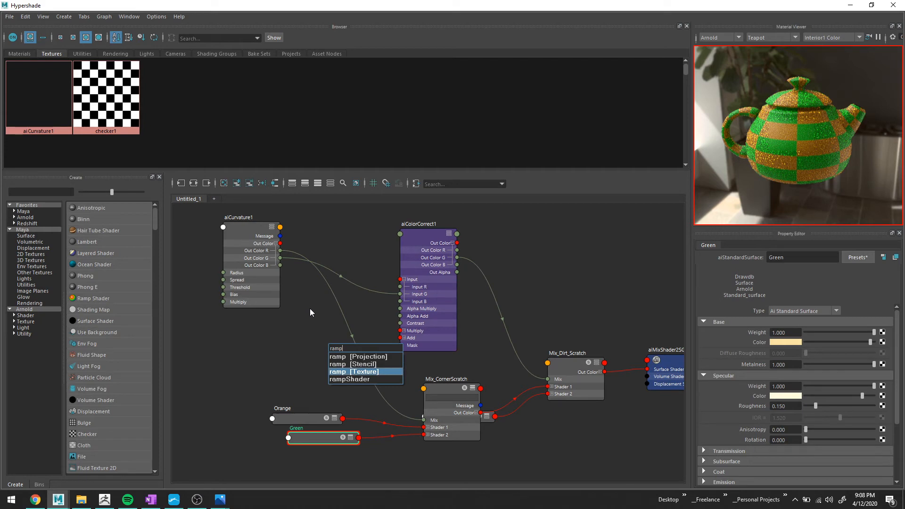
{"action": "left_click", "coordinate": [354, 370]}
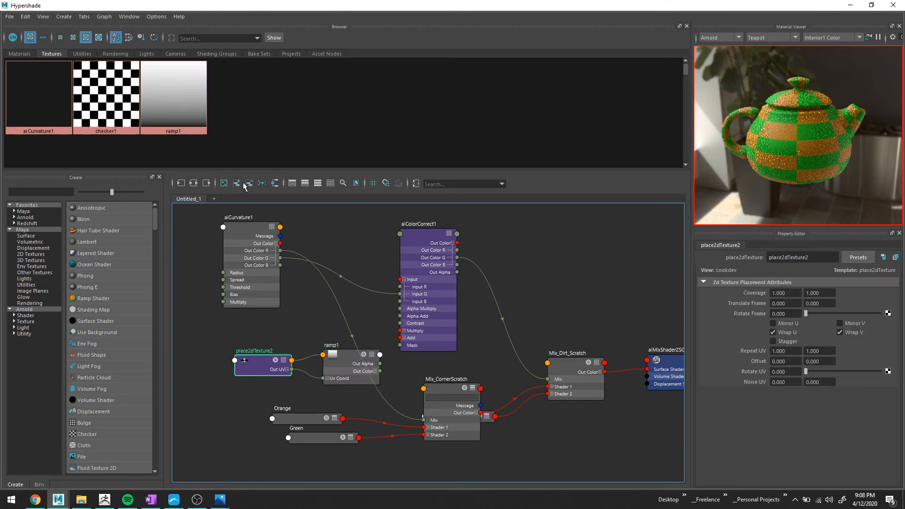
Select place2dTexture2, the ramp's placement node, for deletion.
{"action": "left_click", "coordinate": [332, 344]}
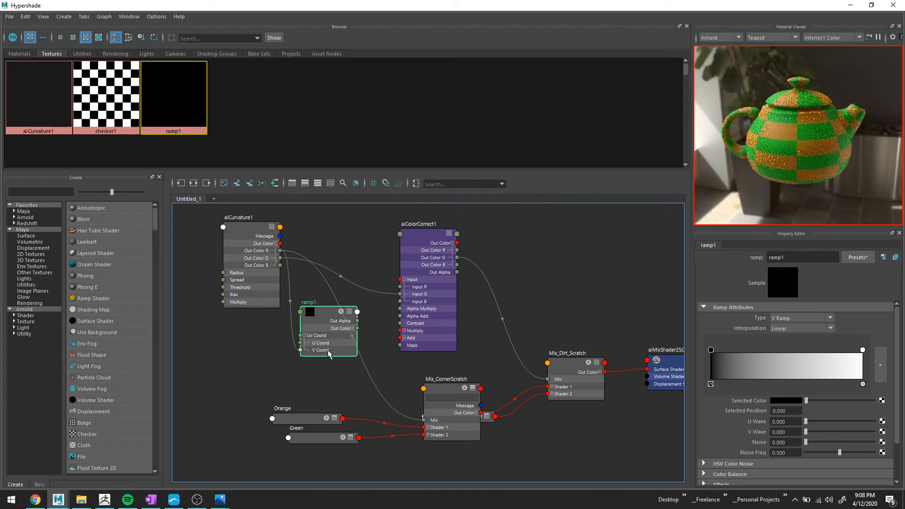
Switch ramp1's gradient Type to U Ramp.
{"action": "left_click", "coordinate": [830, 317]}
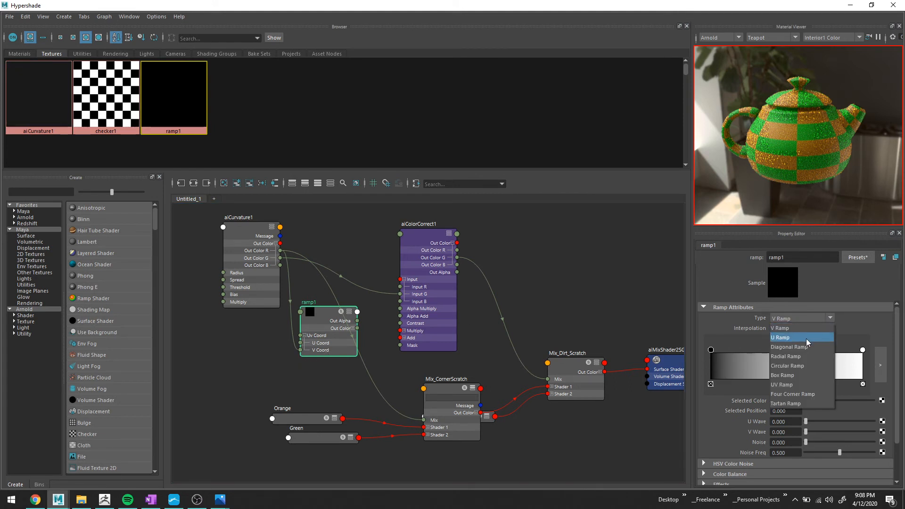
{"action": "mouse_move", "coordinate": [830, 326]}
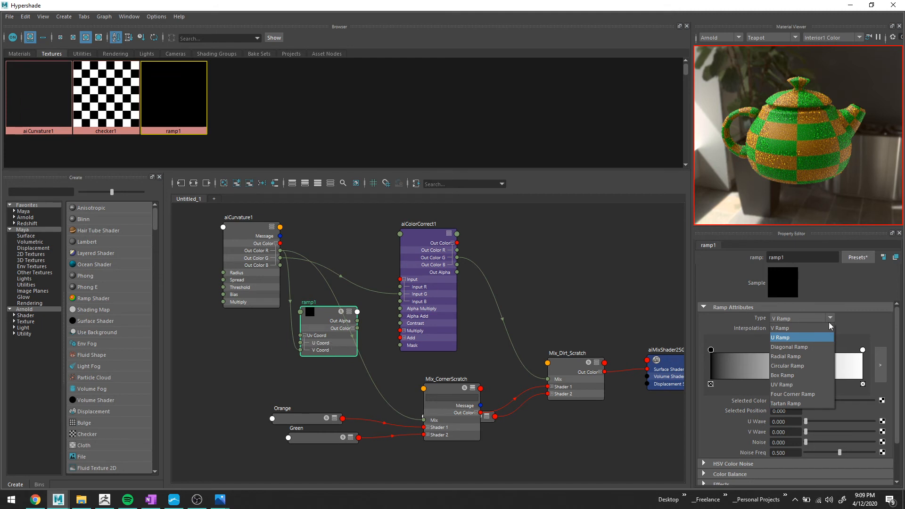
{"action": "mouse_move", "coordinate": [785, 340]}
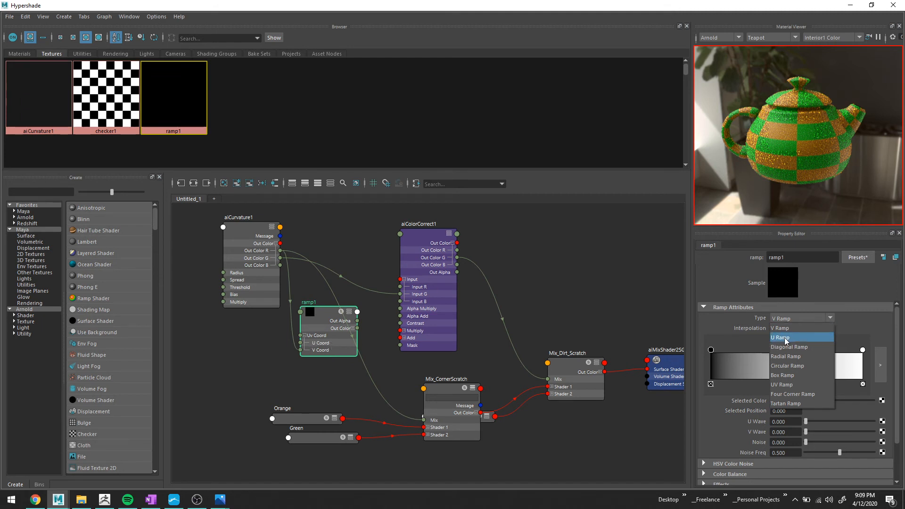
{"action": "left_click", "coordinate": [780, 336]}
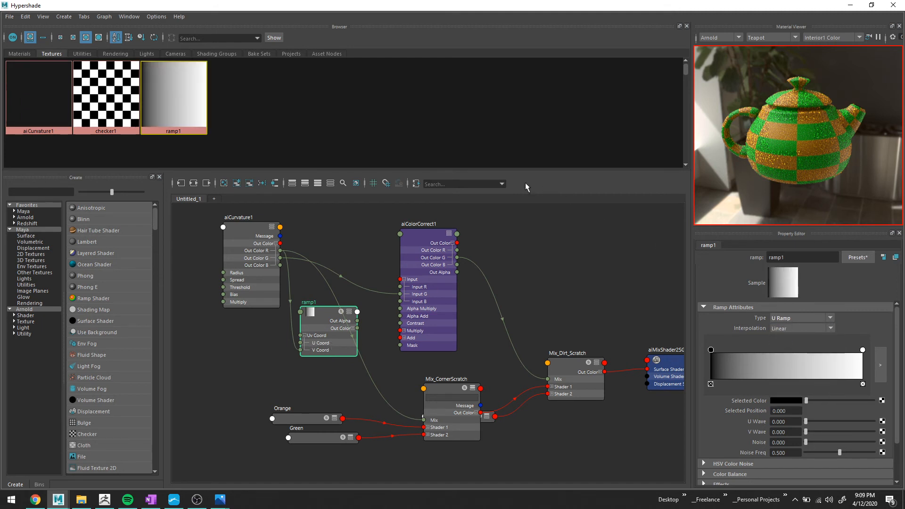
{"action": "mouse_move", "coordinate": [759, 354]}
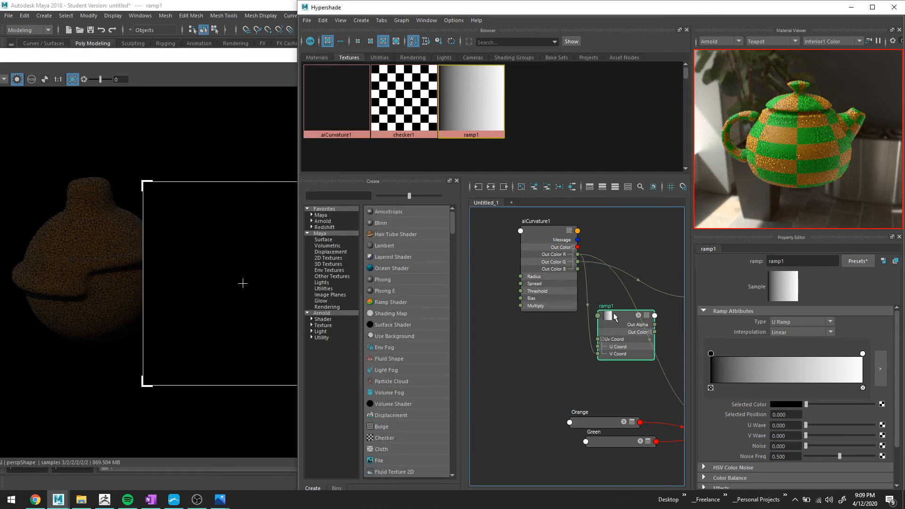
Preview aiCurvature1 in the render view and expand ramp1's Out Color into R, G, B ports.
{"action": "left_click", "coordinate": [535, 220]}
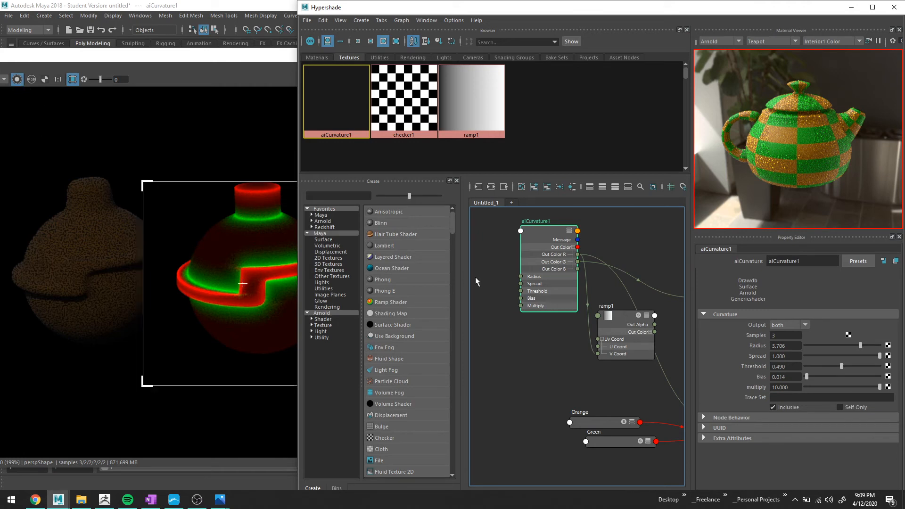
{"action": "mouse_move", "coordinate": [551, 259]}
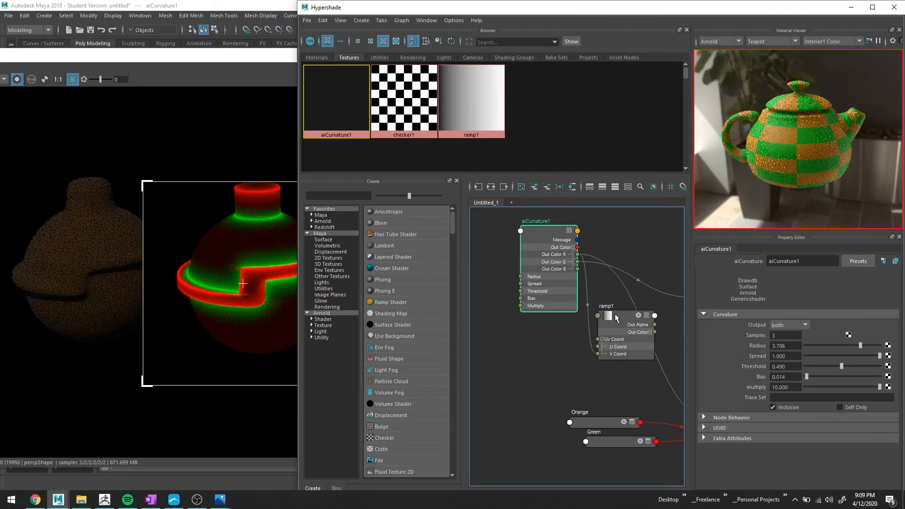
{"action": "left_click", "coordinate": [625, 306]}
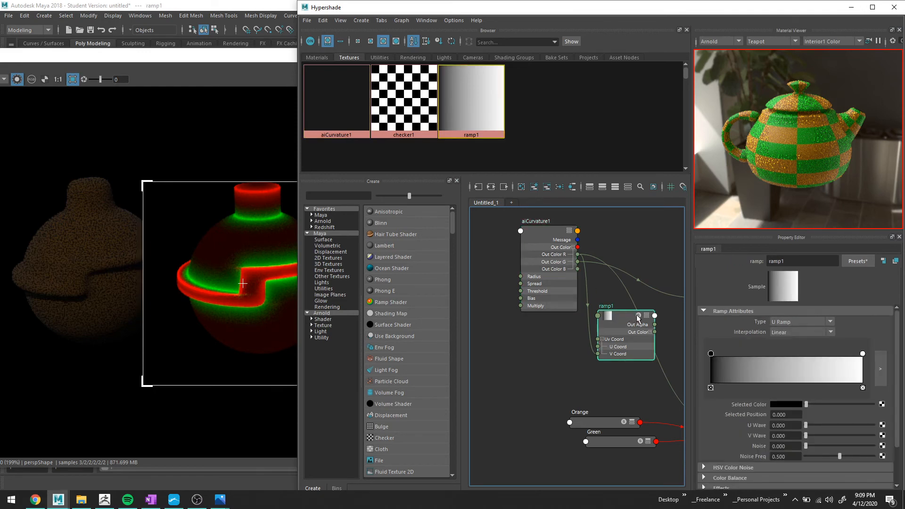
{"action": "mouse_move", "coordinate": [233, 253]}
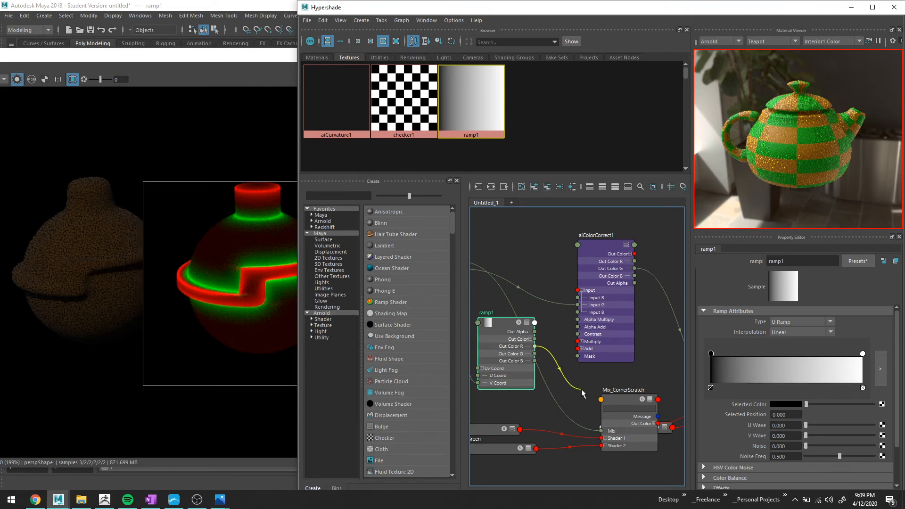
Connect ramp1 Out Color R to Mix_CornerScratch Mix and preview that shader.
{"action": "left_click", "coordinate": [627, 420]}
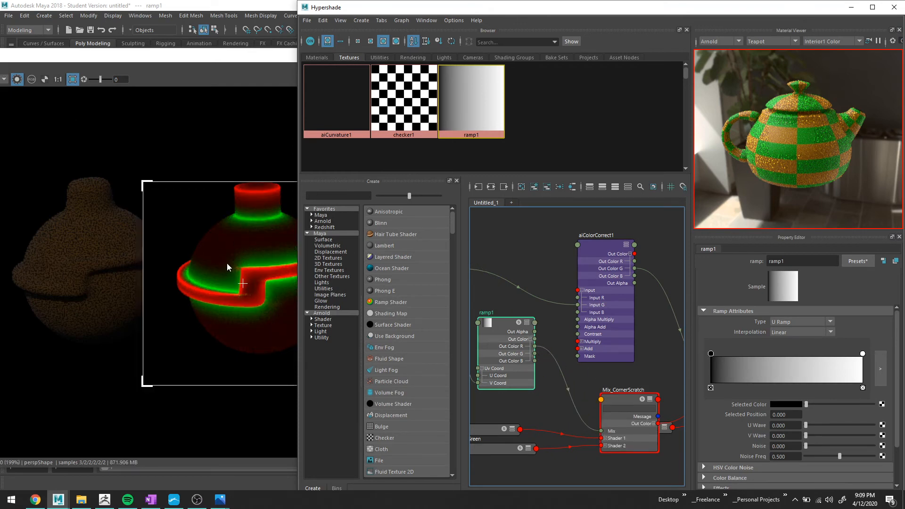
{"action": "left_click", "coordinate": [620, 390]}
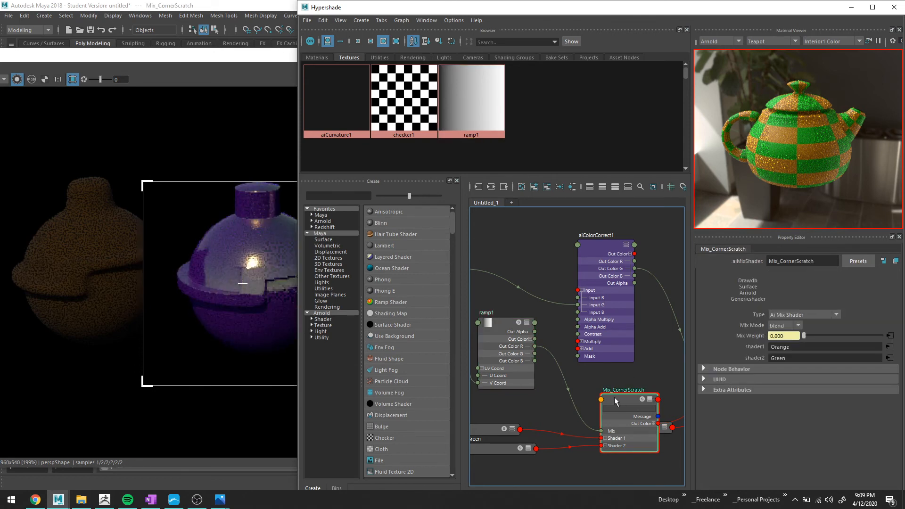
{"action": "mouse_move", "coordinate": [137, 110]}
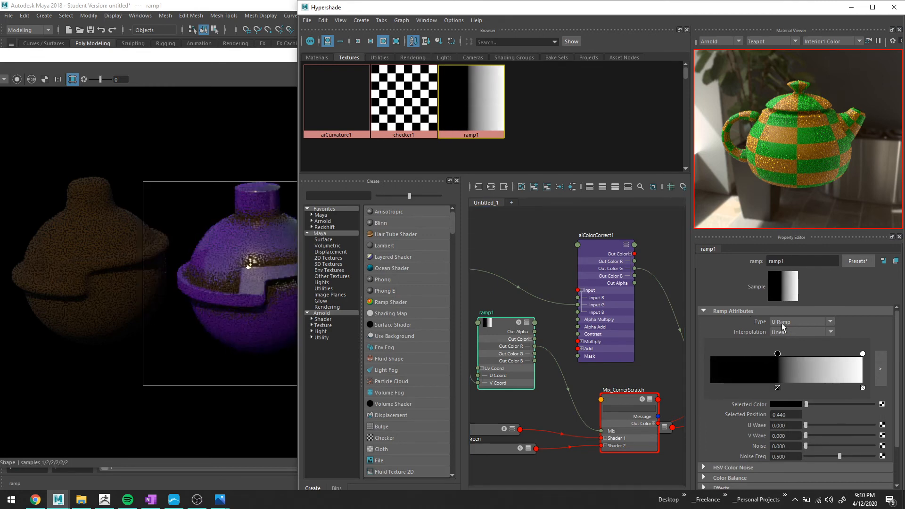
Change ramp1's gradient Type toward V Ramp.
{"action": "left_click", "coordinate": [799, 321]}
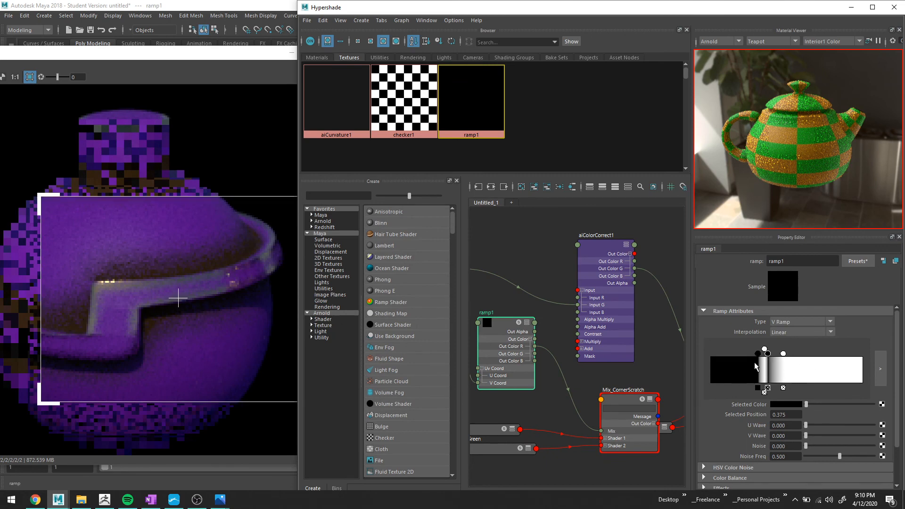
{"action": "mouse_move", "coordinate": [751, 376]}
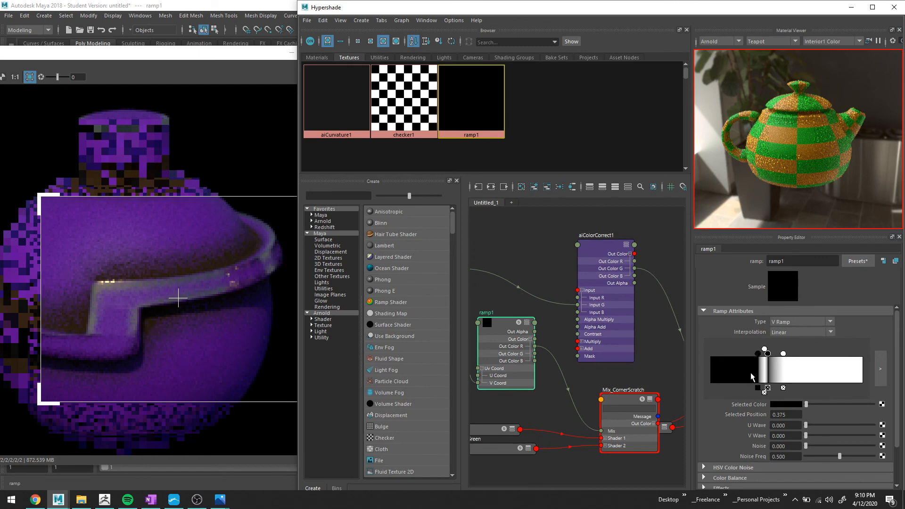
{"action": "mouse_move", "coordinate": [811, 372]}
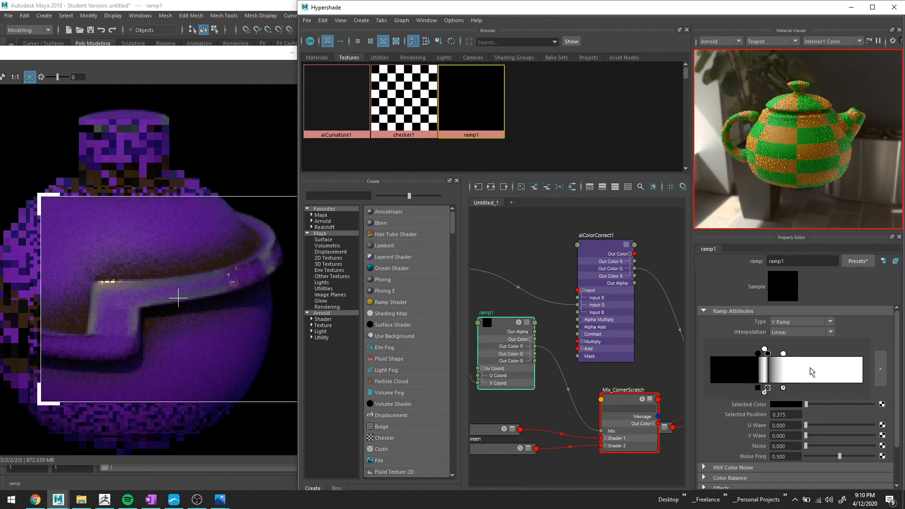
{"action": "mouse_move", "coordinate": [815, 346]}
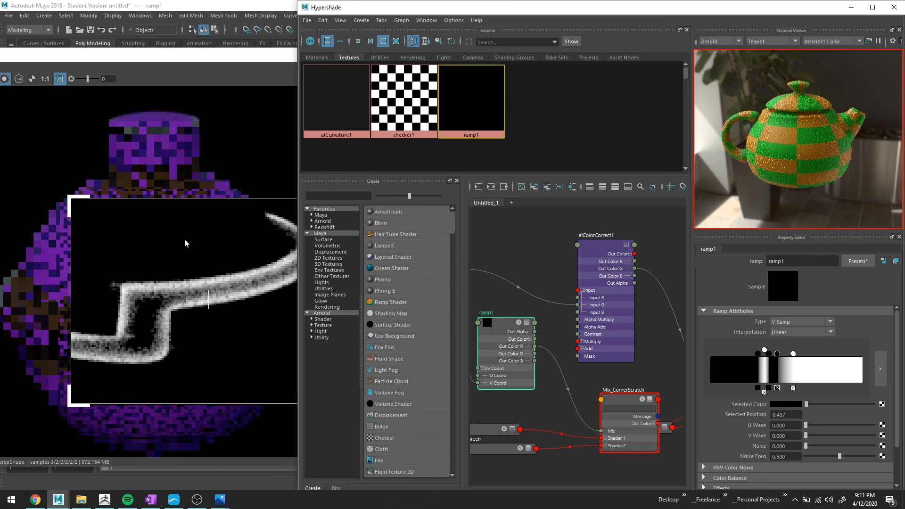
{"action": "mouse_move", "coordinate": [420, 244]}
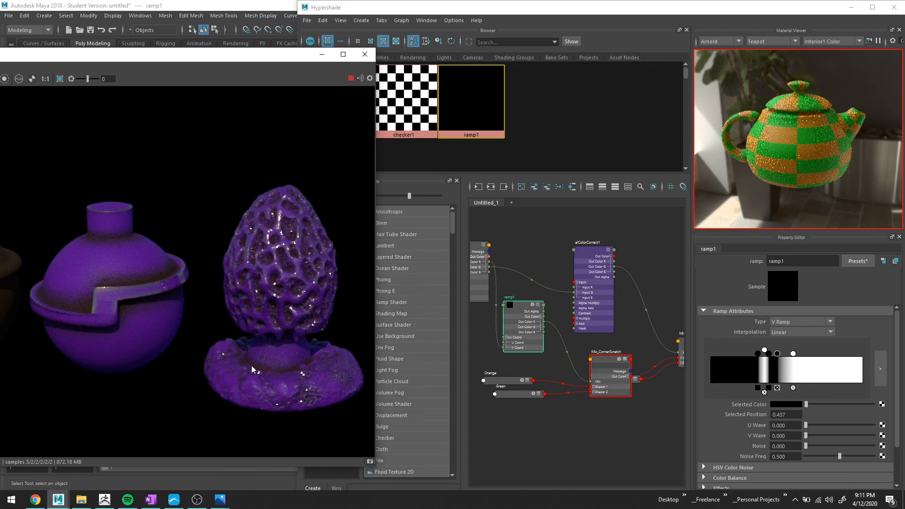
{"action": "mouse_move", "coordinate": [230, 359]}
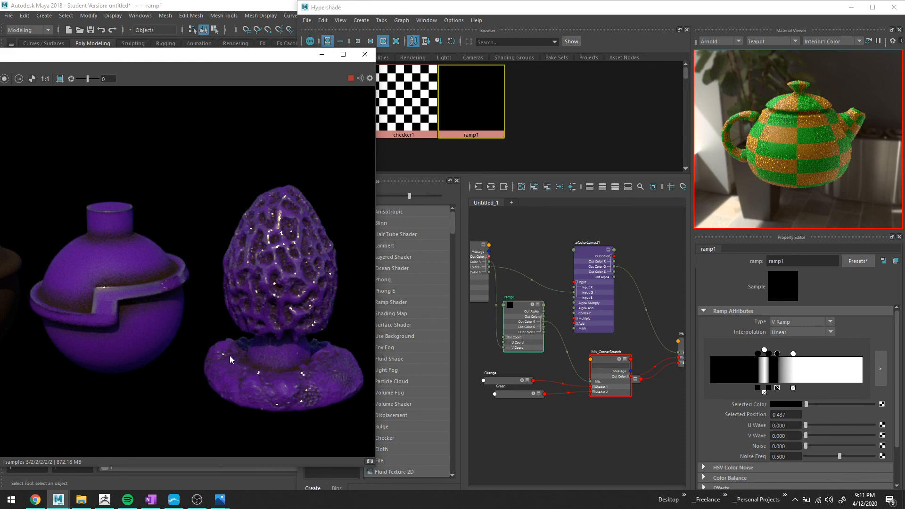
{"action": "mouse_move", "coordinate": [621, 282]}
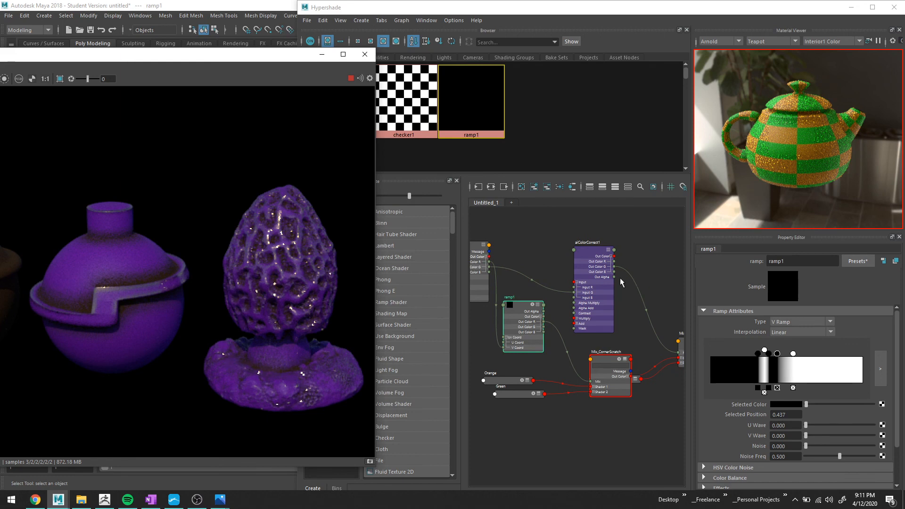
{"action": "mouse_move", "coordinate": [588, 265]}
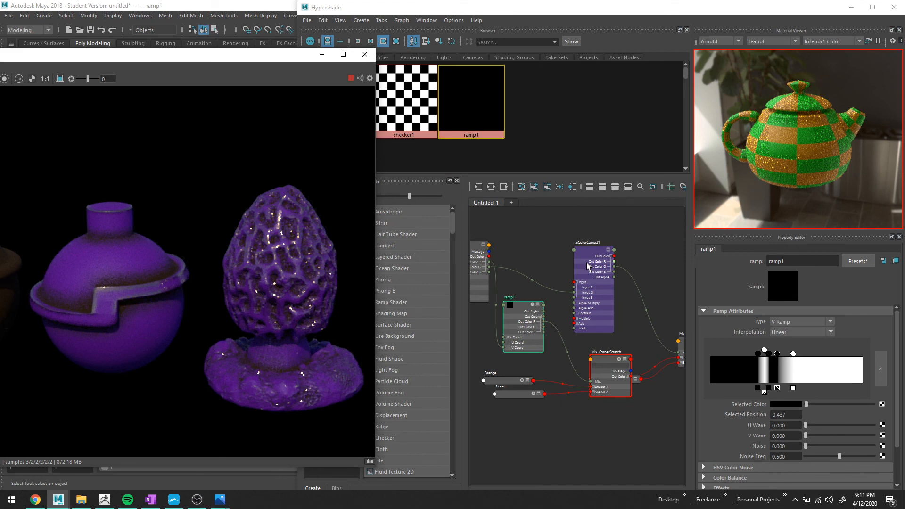
{"action": "mouse_move", "coordinate": [173, 260]}
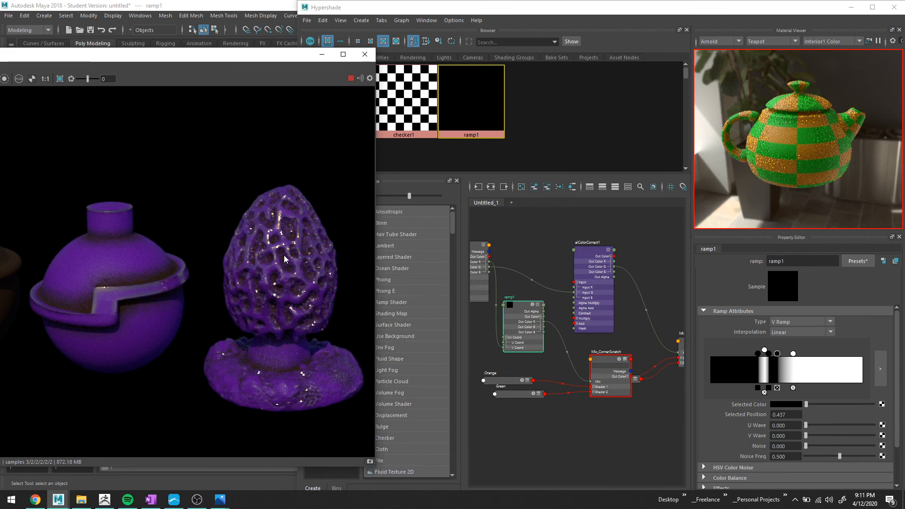
{"action": "mouse_move", "coordinate": [585, 300]}
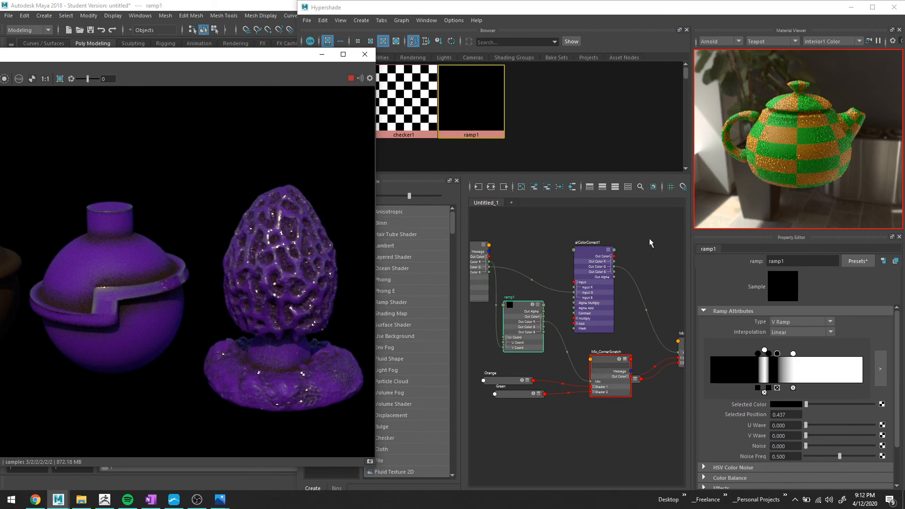
{"action": "mouse_move", "coordinate": [592, 293]}
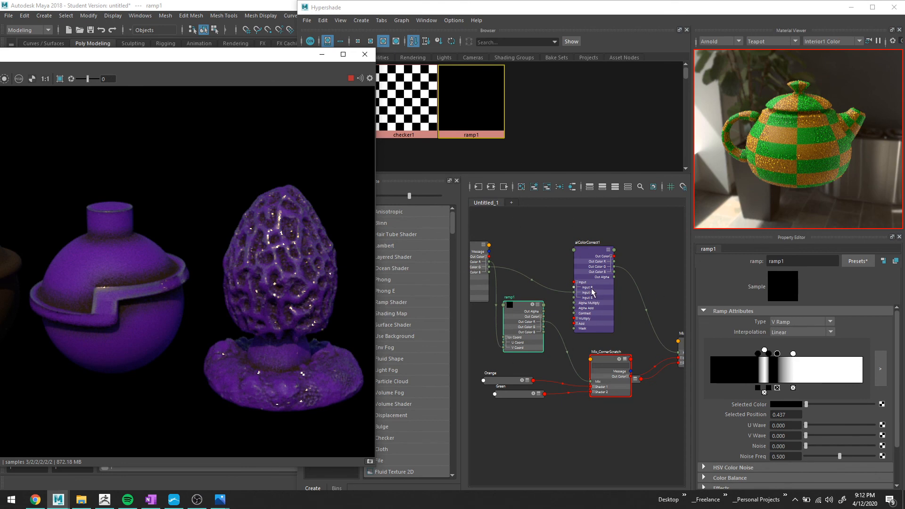